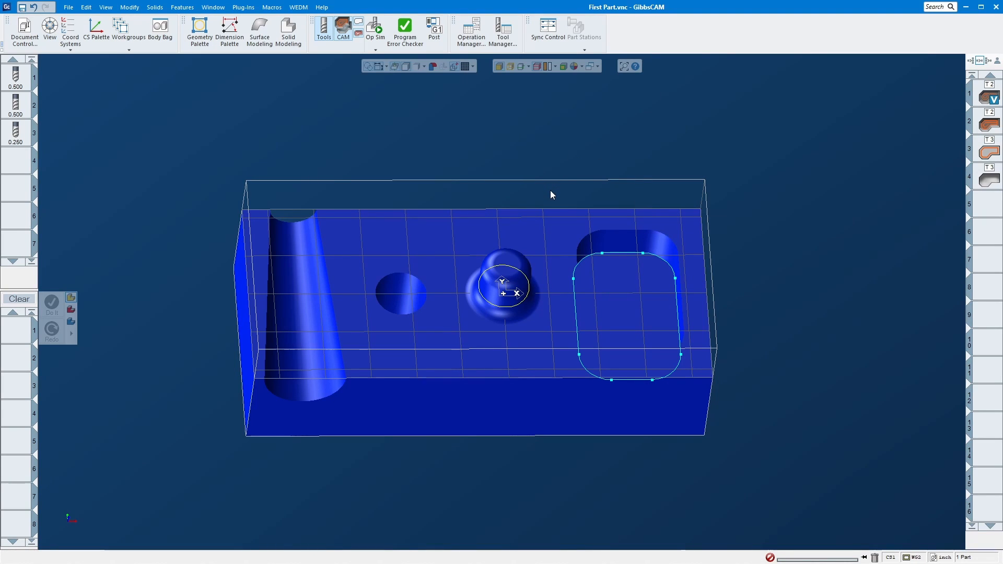
pyautogui.moveTo(522, 301)
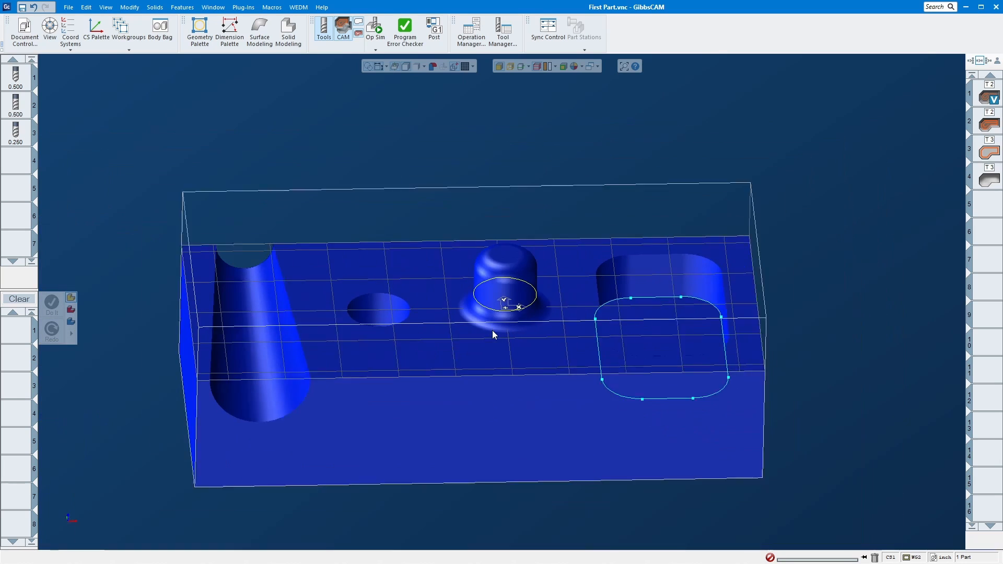
# Clear the earlier boss and pocket picks and select the fillet surface around the boss base
pyautogui.moveTo(493, 332); pyautogui.dragTo(476, 319)
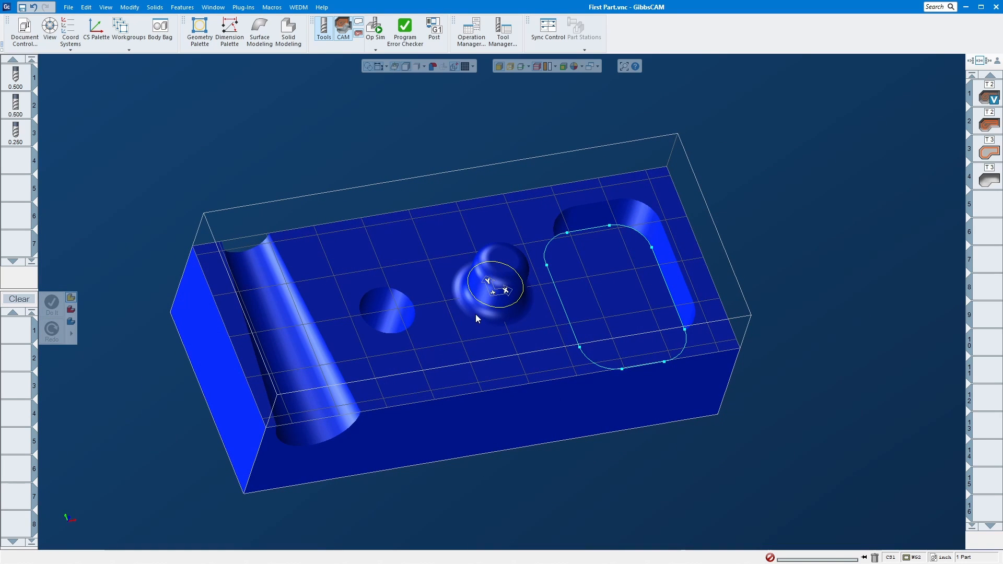
pyautogui.click(491, 301)
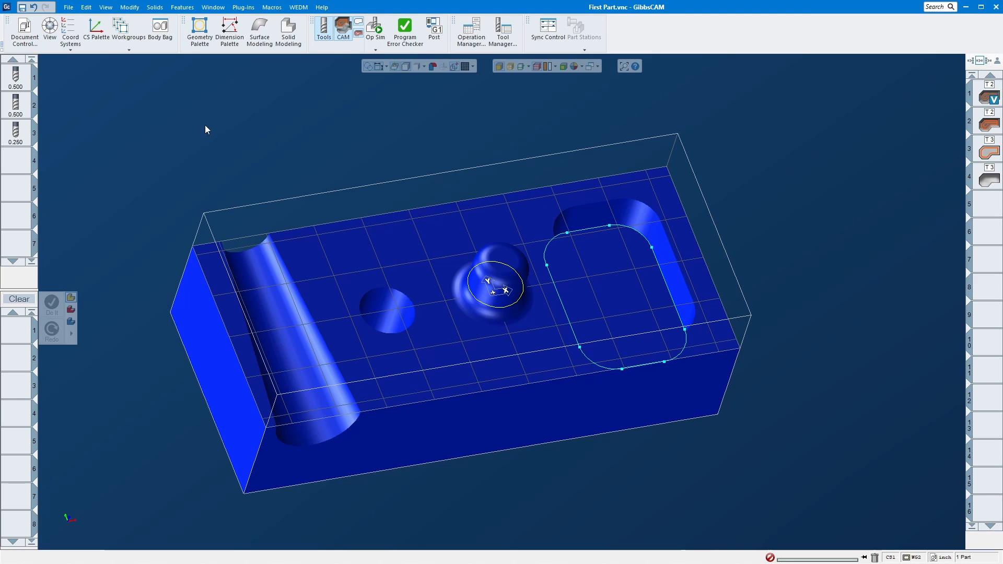
pyautogui.moveTo(205, 124)
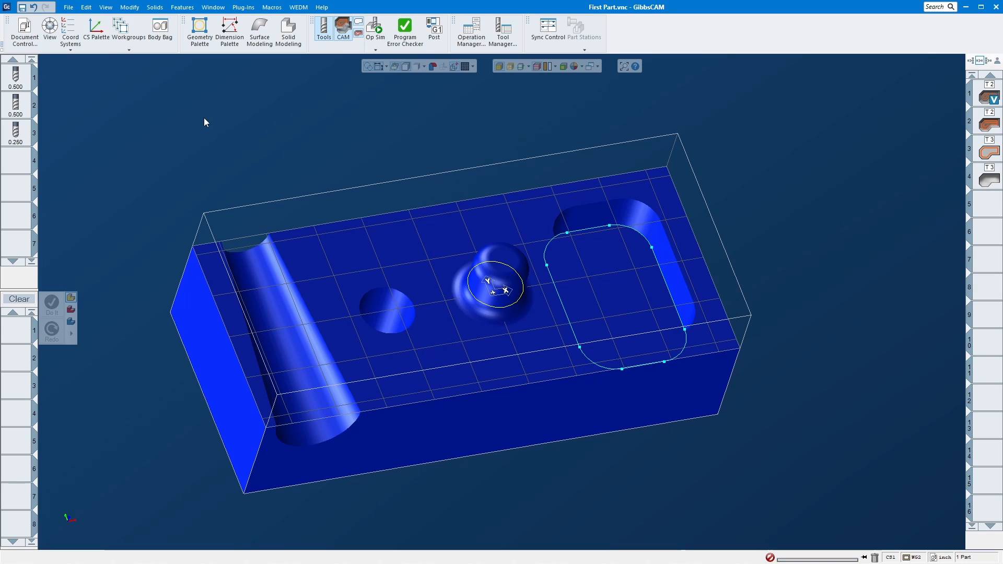
pyautogui.moveTo(370, 166)
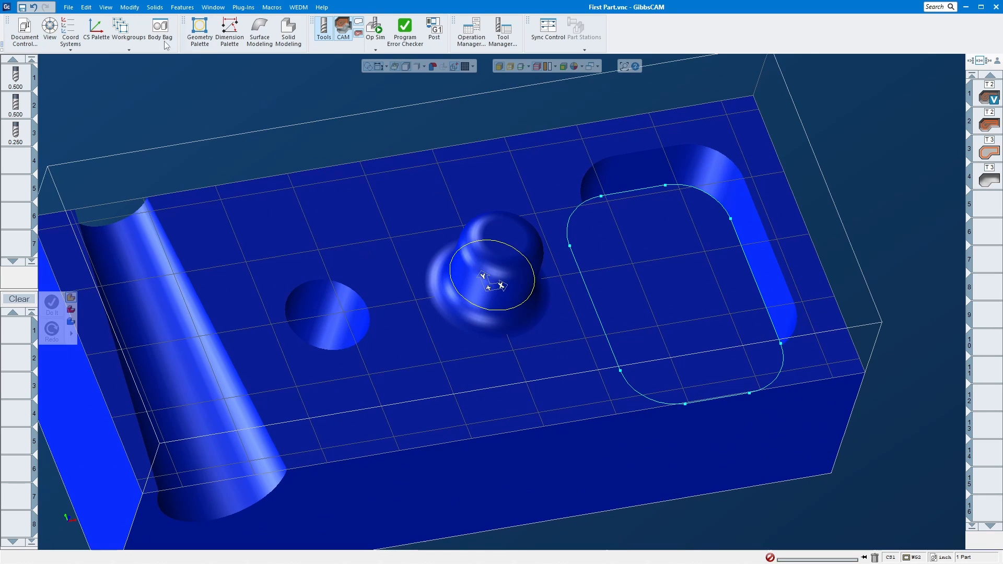
pyautogui.click(128, 29)
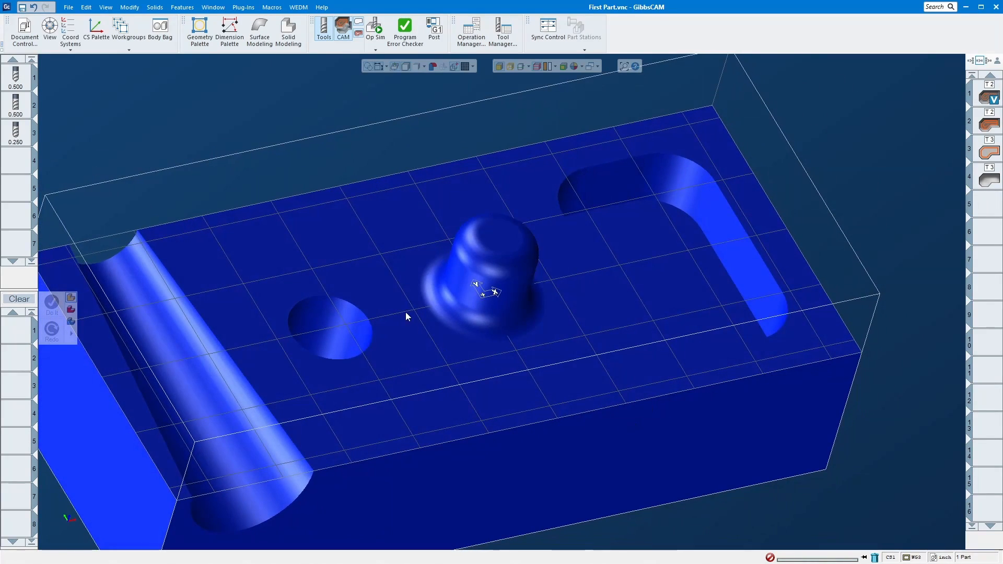
pyautogui.moveTo(408, 301)
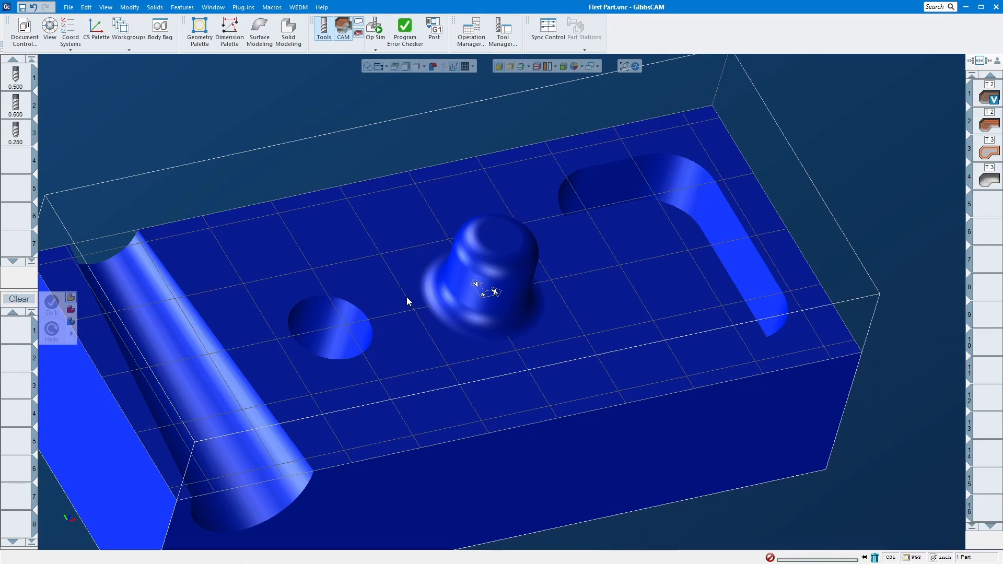
pyautogui.moveTo(410, 292)
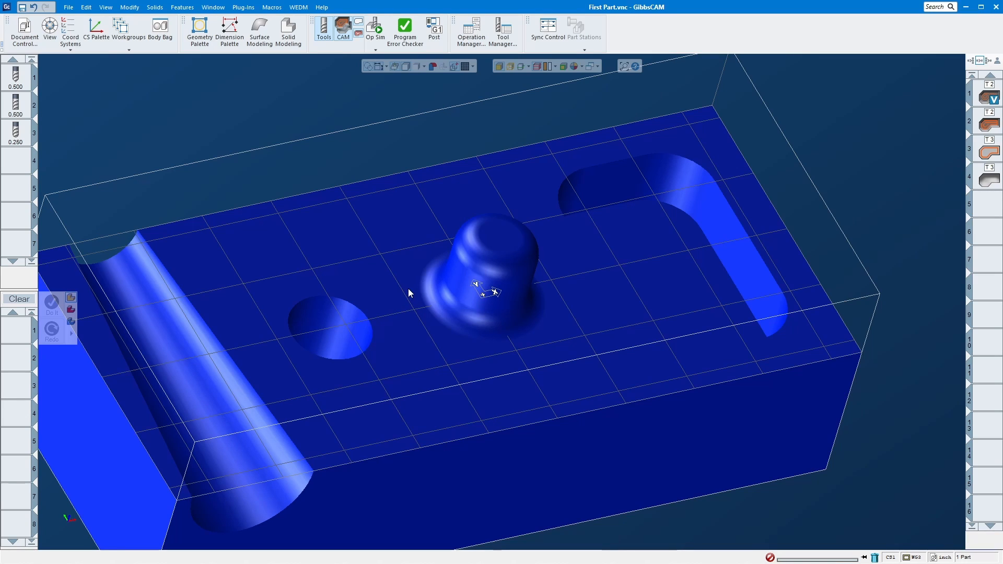
pyautogui.moveTo(328, 248)
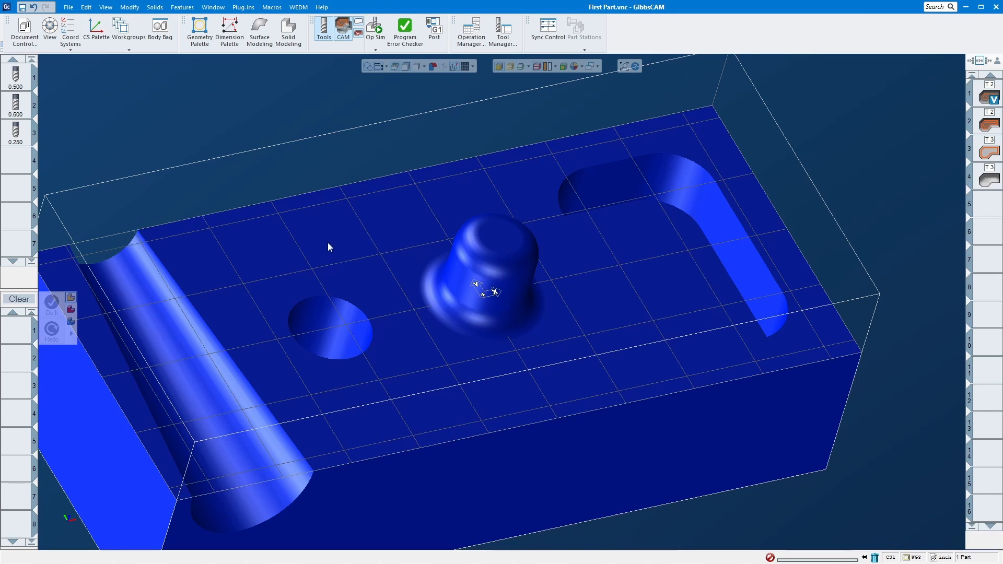
pyautogui.click(16, 130)
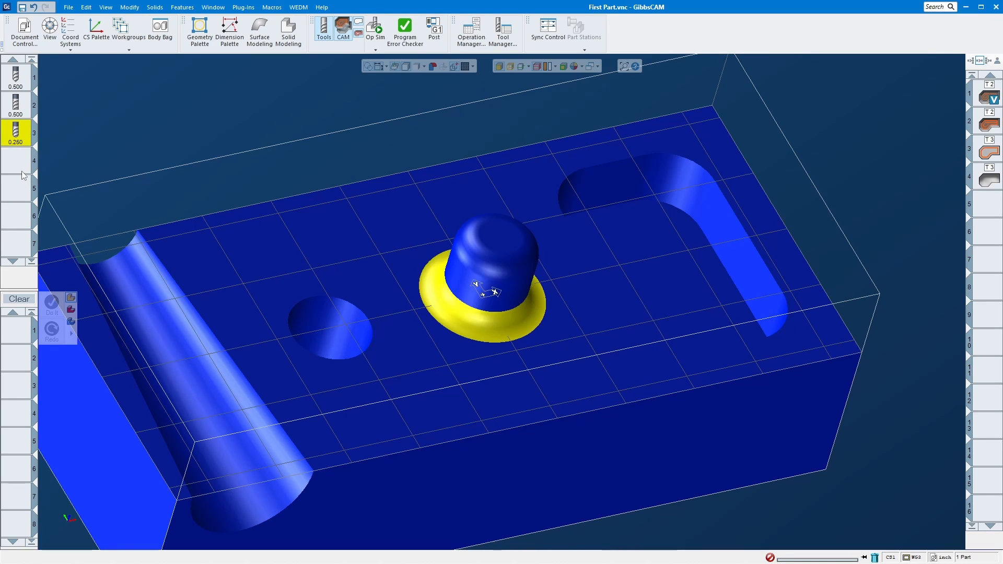
pyautogui.moveTo(19, 170)
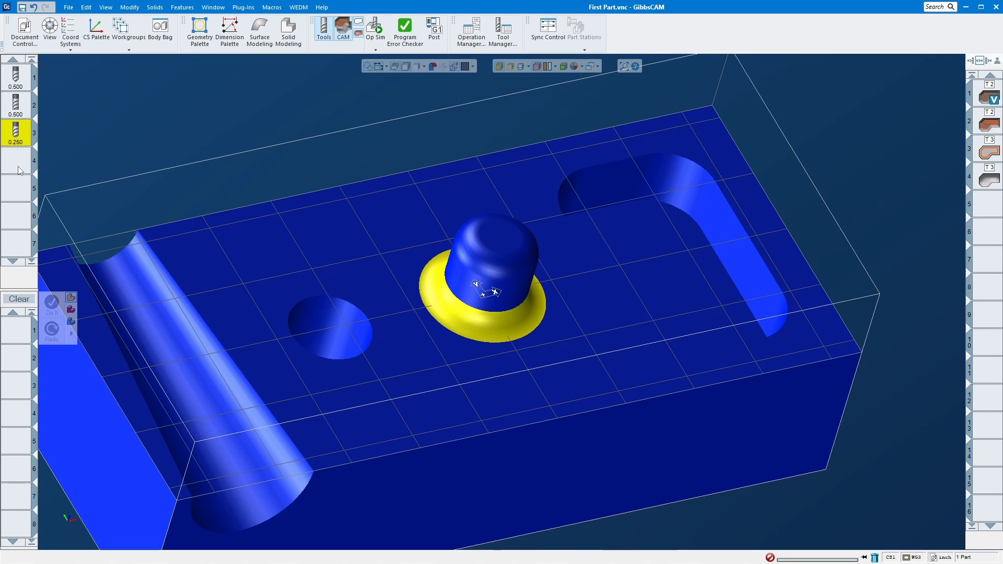
pyautogui.moveTo(37, 222)
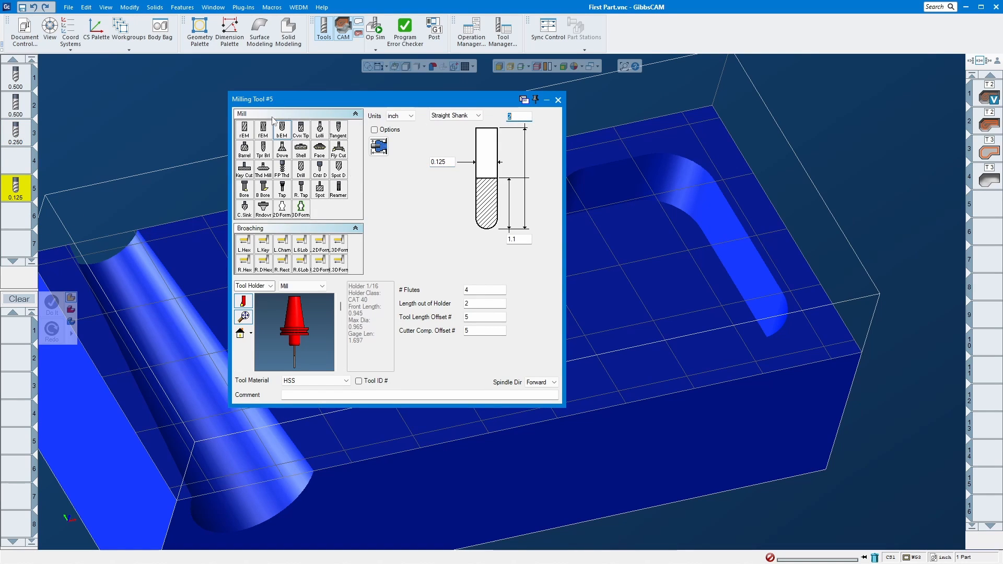
# Add a 0.125 in ball end mill as tool 5 in the tool list
pyautogui.click(441, 162)
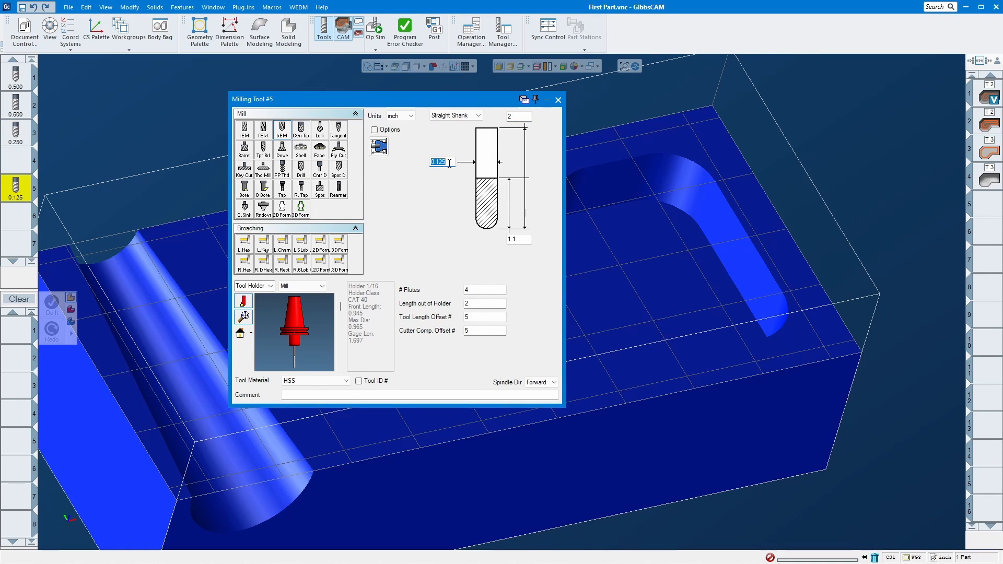
pyautogui.click(557, 99)
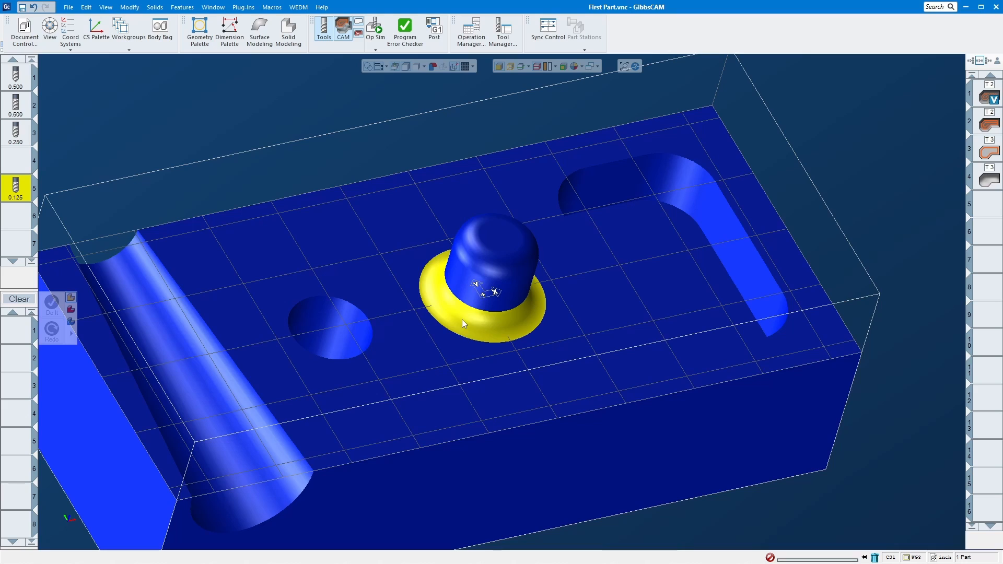
pyautogui.moveTo(464, 261)
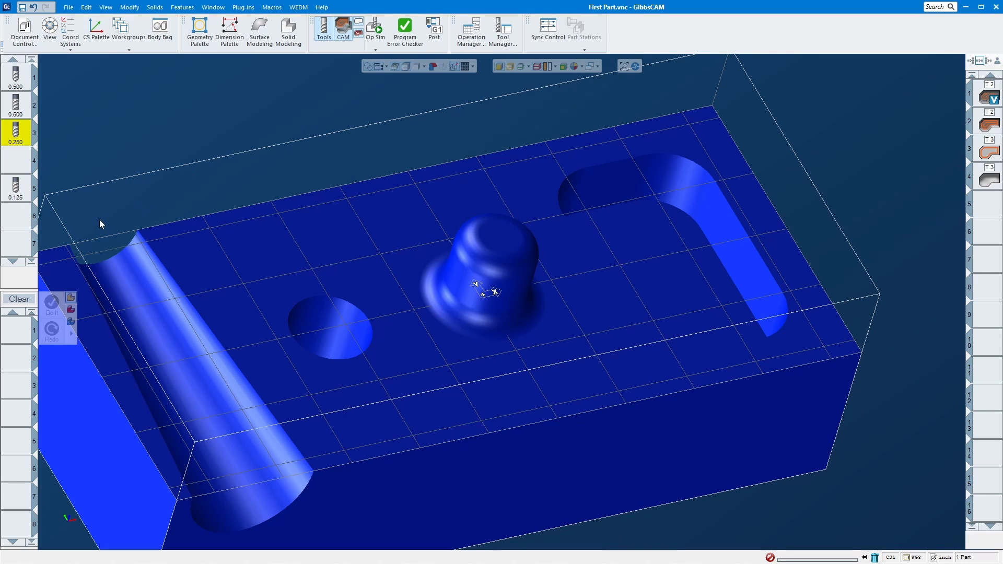
pyautogui.moveTo(474, 334)
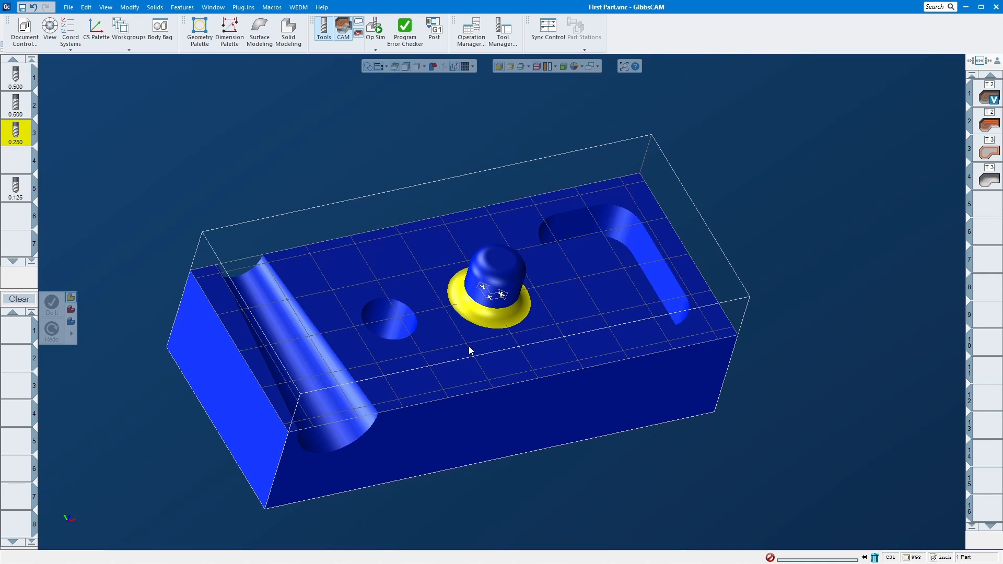
pyautogui.moveTo(723, 323)
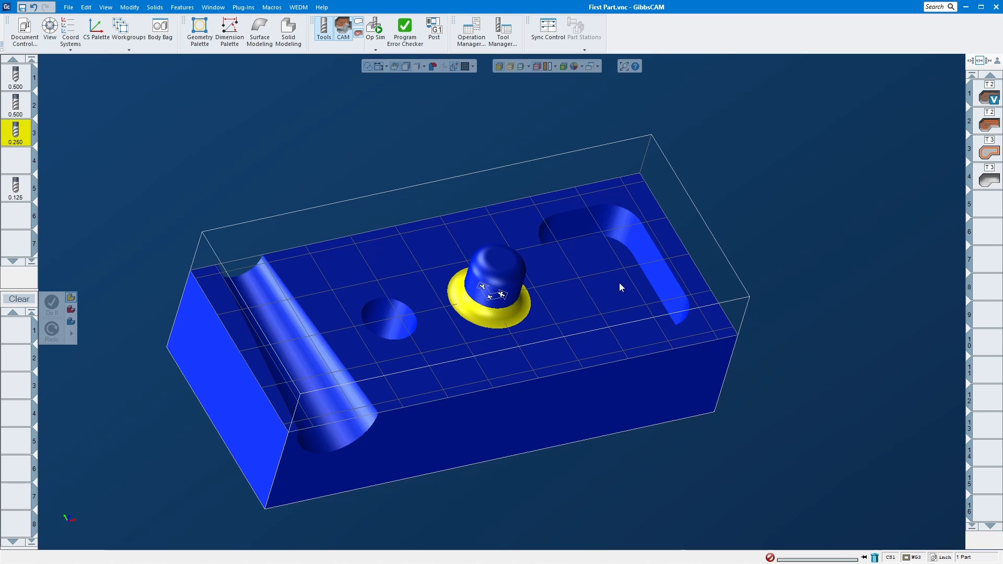
pyautogui.moveTo(534, 307)
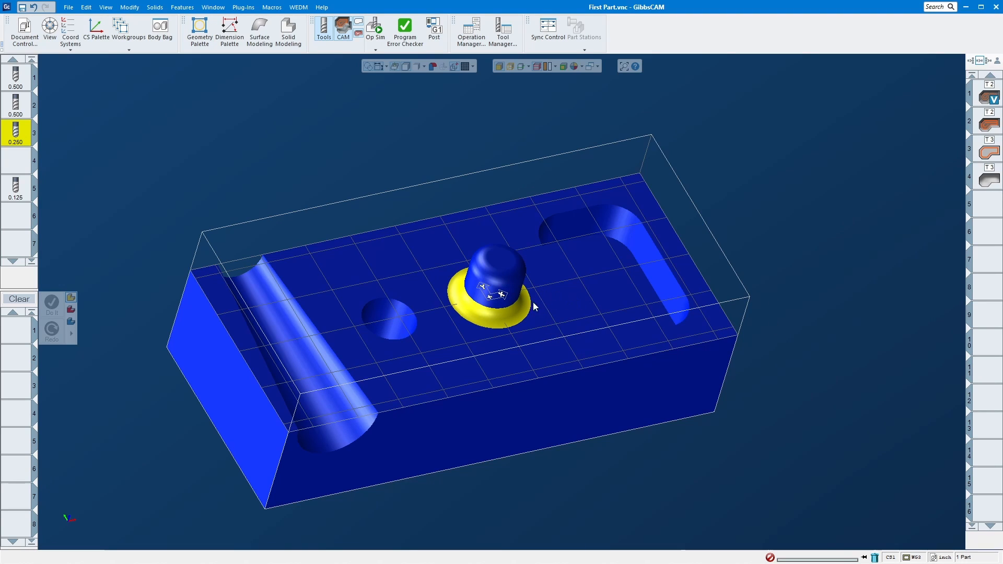
pyautogui.moveTo(387, 283)
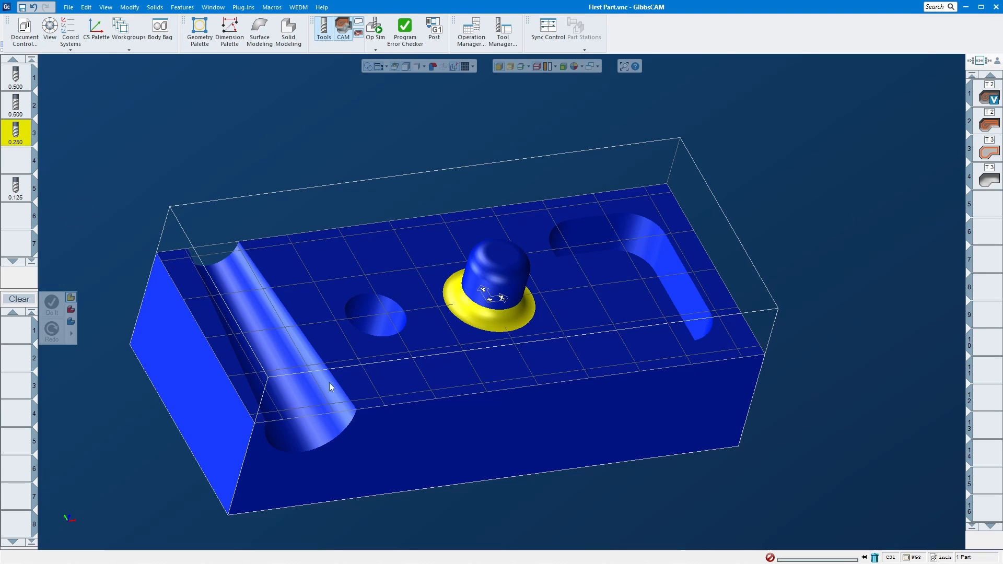
pyautogui.moveTo(176, 298)
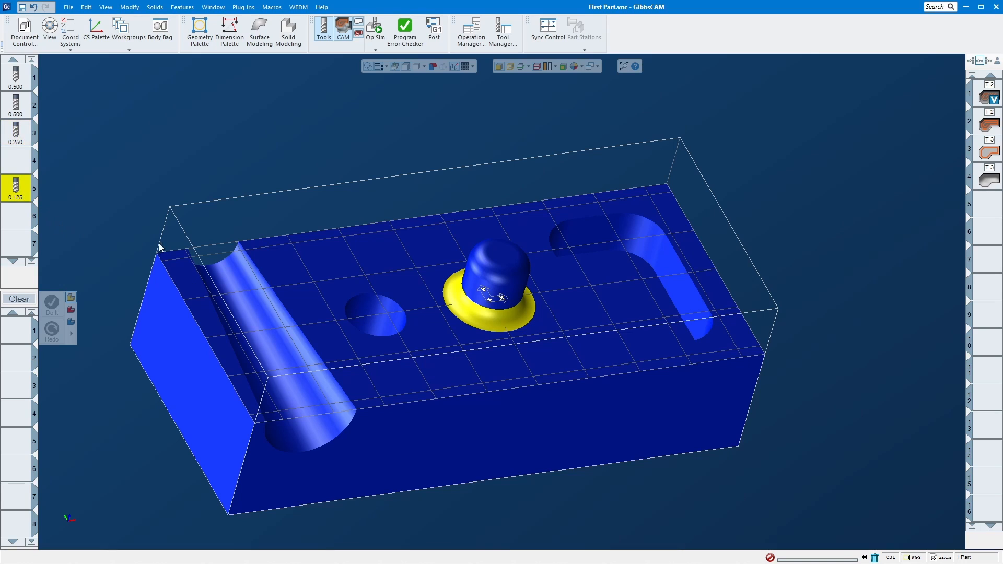
pyautogui.moveTo(731, 282)
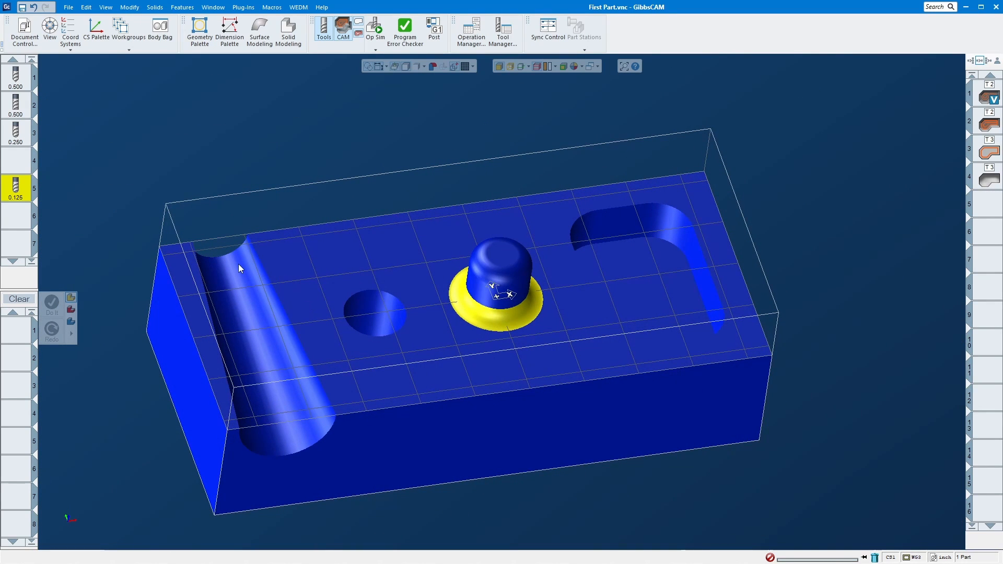
pyautogui.moveTo(896, 196)
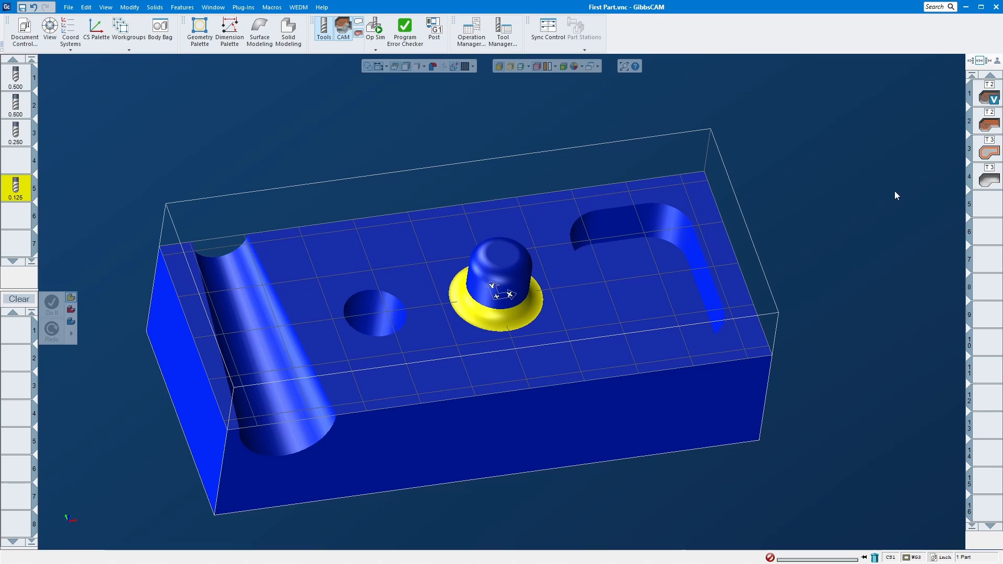
pyautogui.moveTo(489, 328)
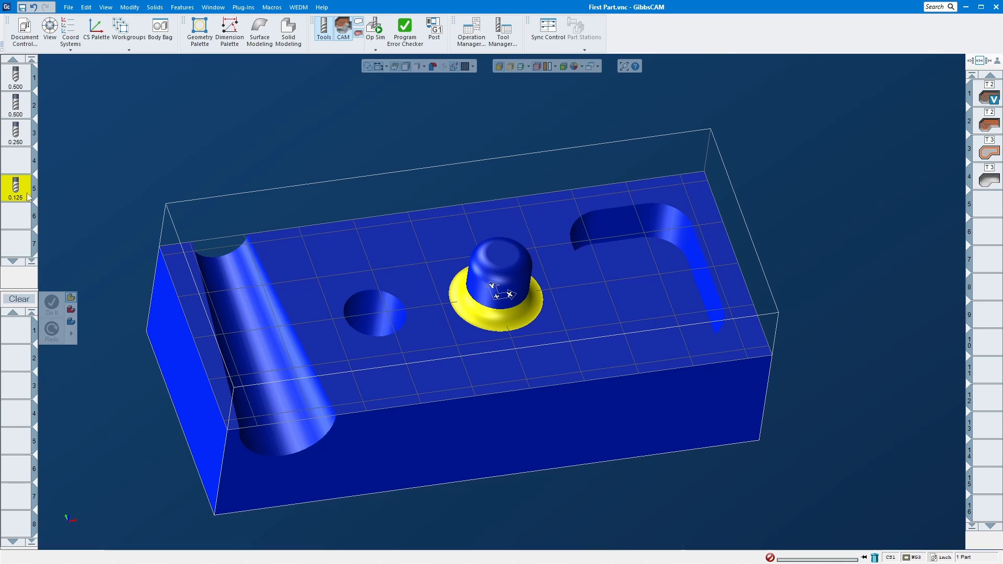
pyautogui.doubleClick(16, 186)
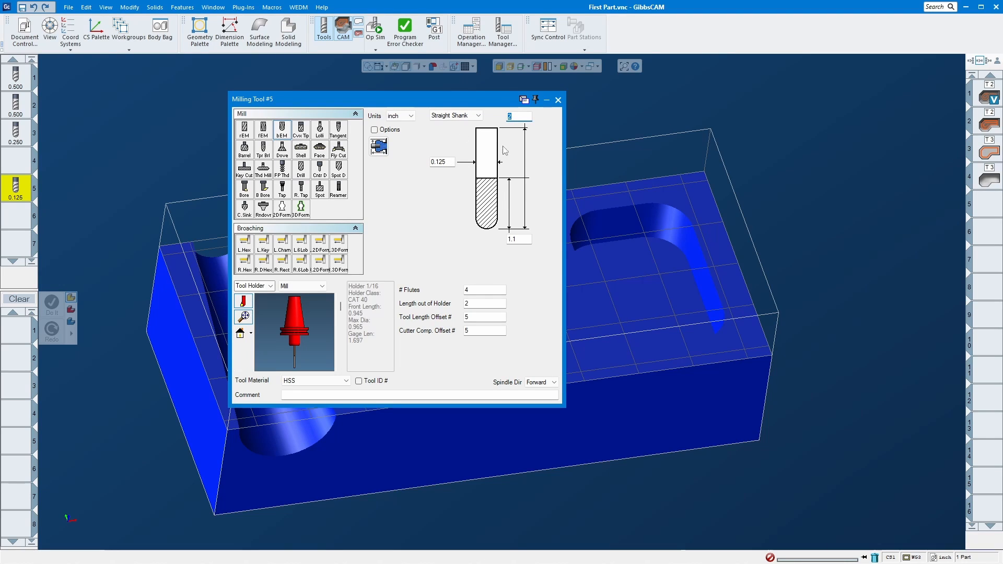
pyautogui.moveTo(469, 205)
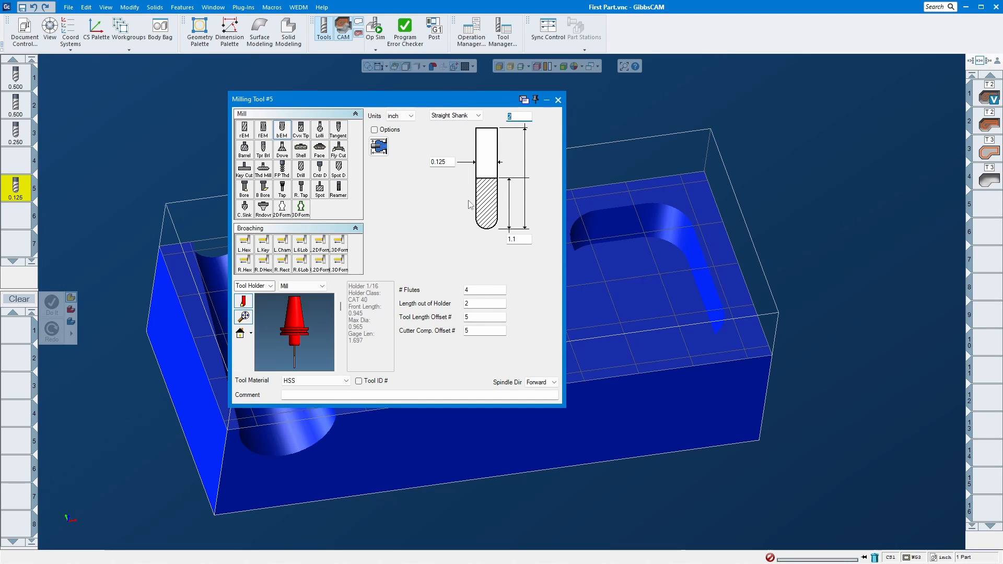
pyautogui.click(556, 99)
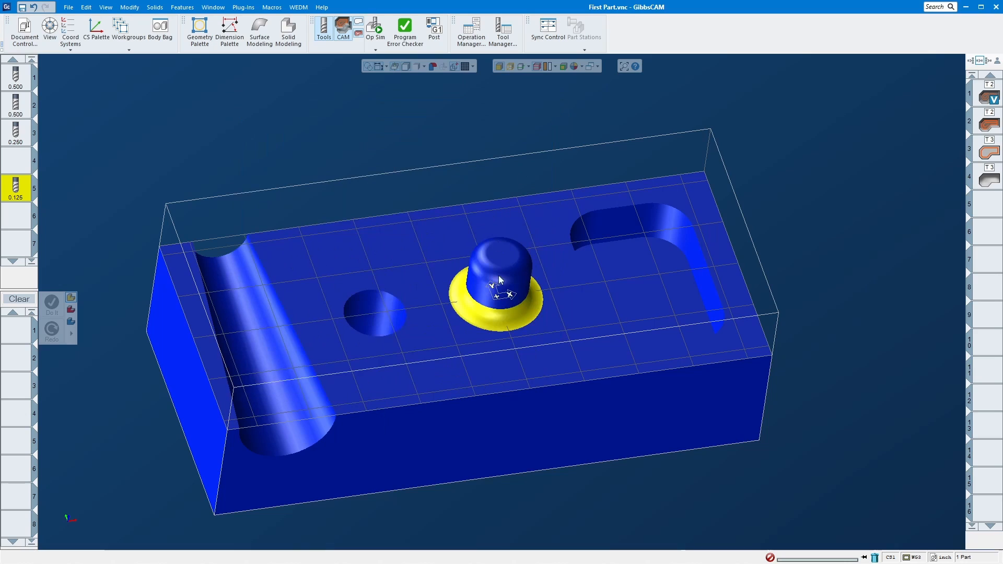
pyautogui.moveTo(493, 250)
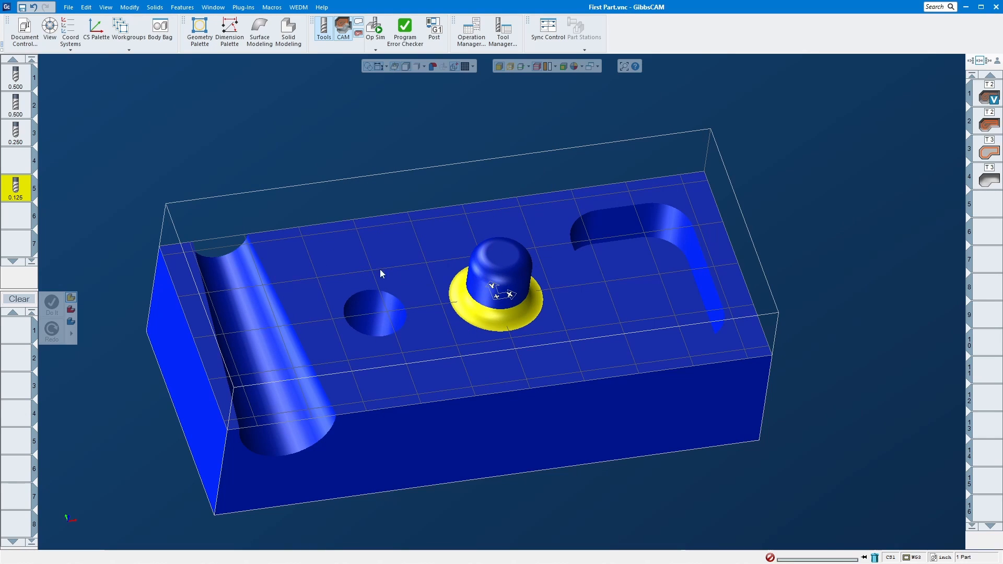
pyautogui.moveTo(486, 296)
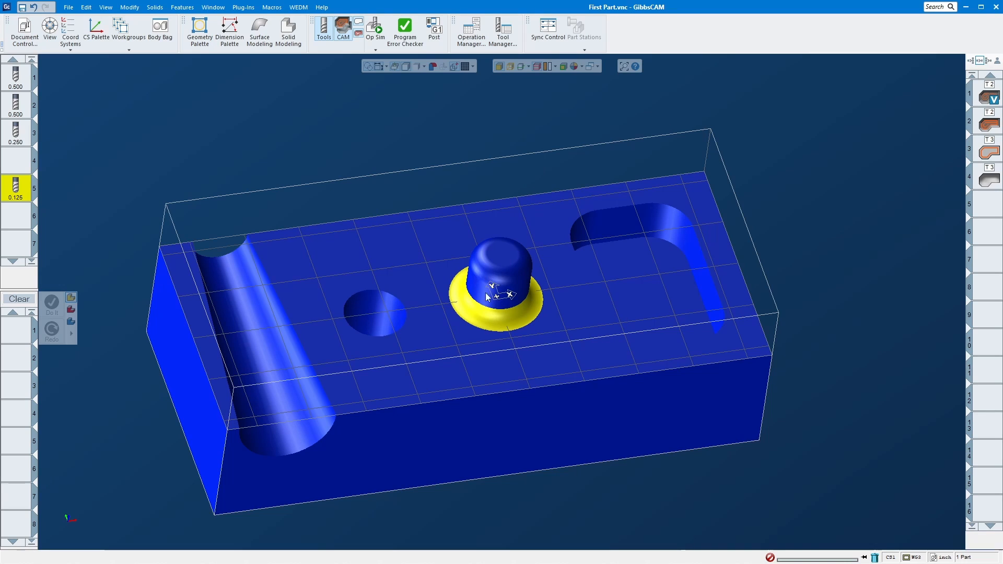
pyautogui.moveTo(489, 296)
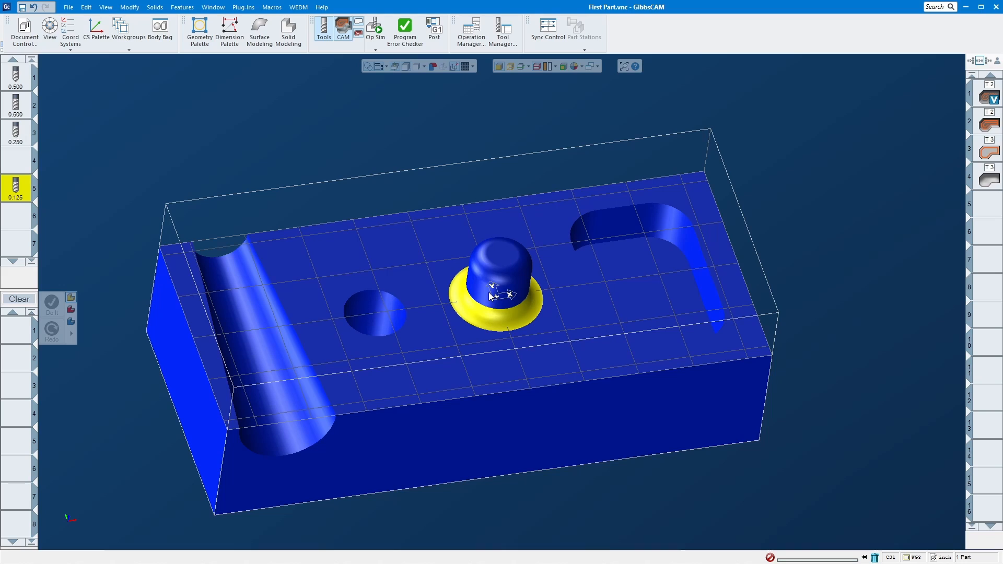
pyautogui.moveTo(489, 301)
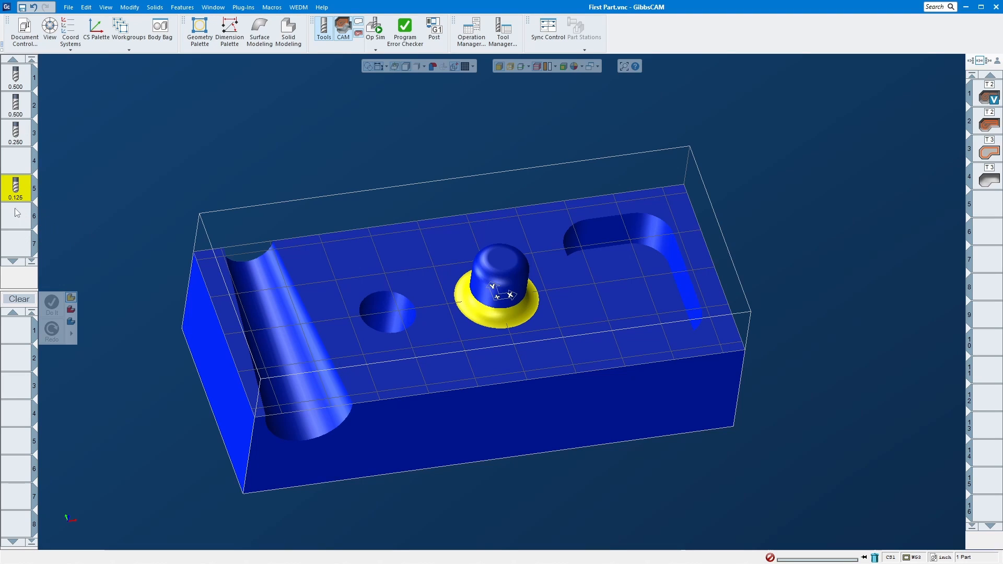
pyautogui.moveTo(19, 200)
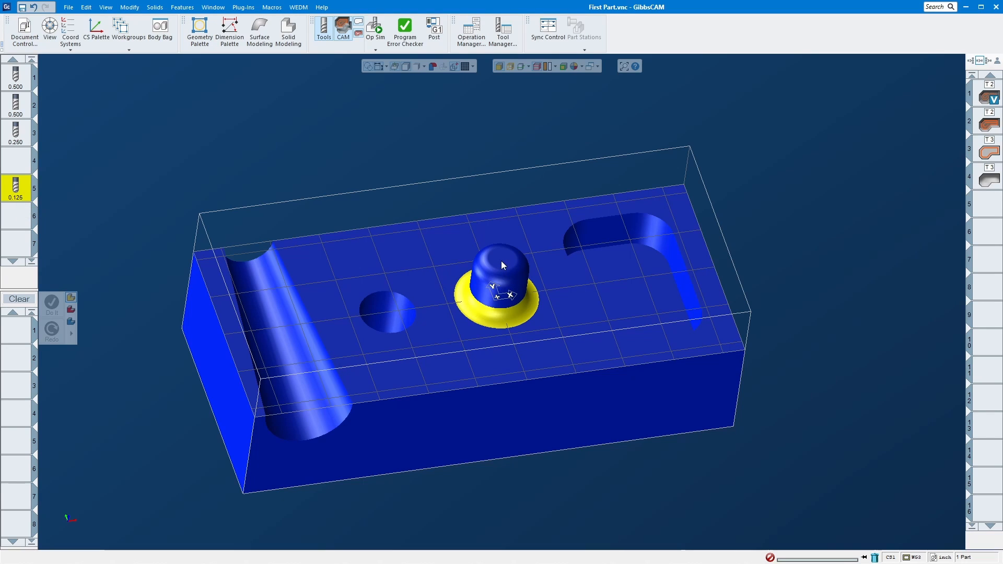
pyautogui.moveTo(505, 259)
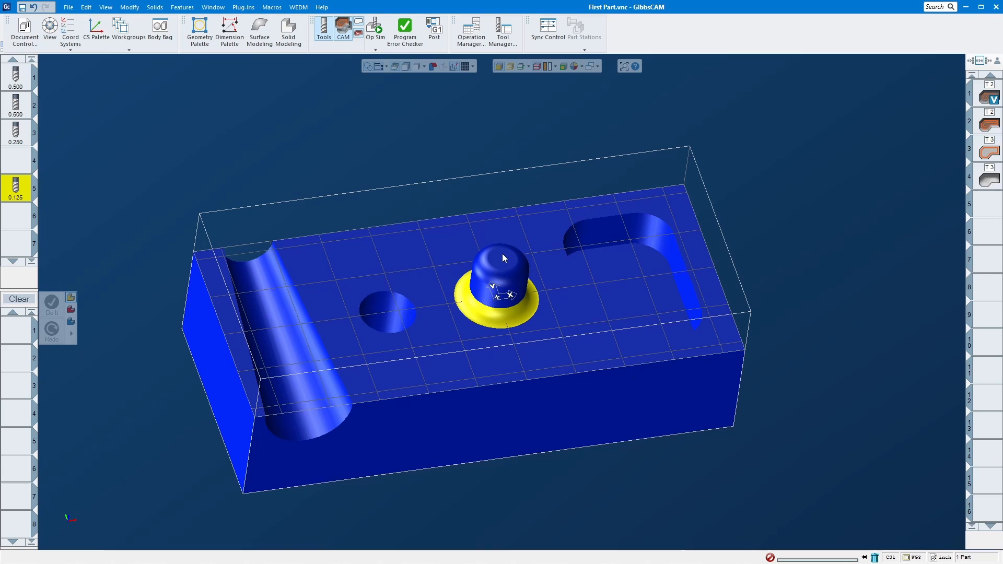
pyautogui.moveTo(486, 285)
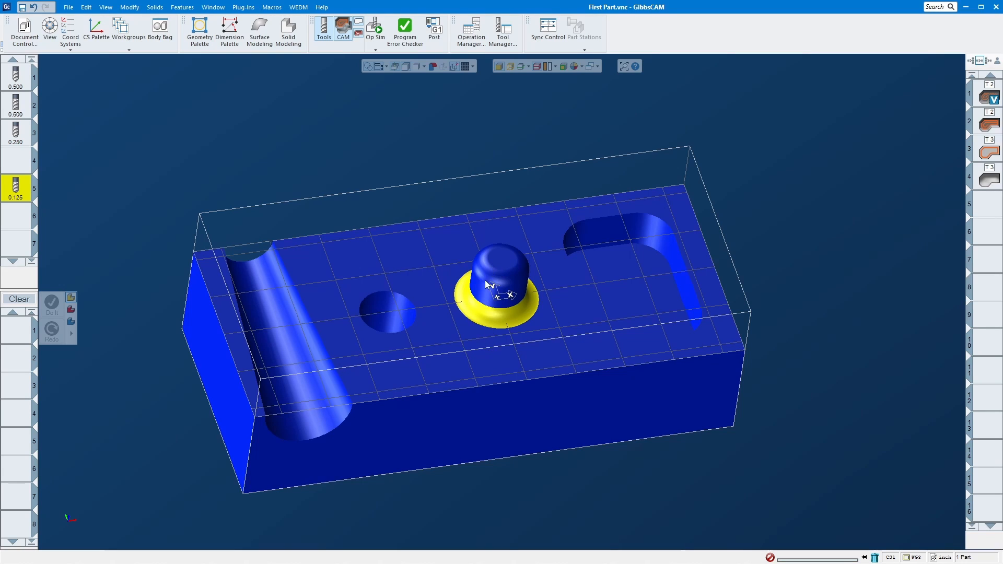
pyautogui.moveTo(24, 229)
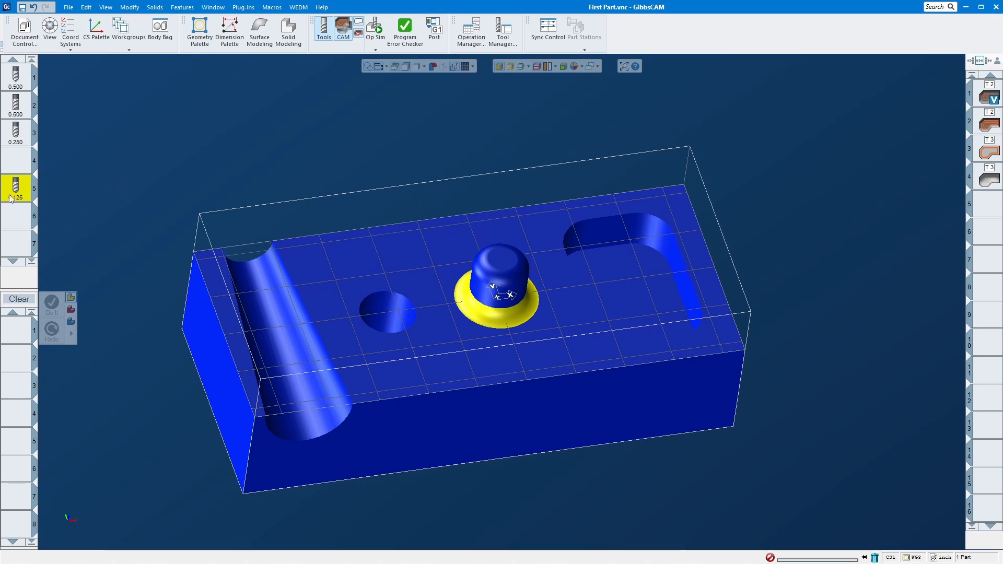
# Review tool 5's milling-tool settings and close them unchanged
pyautogui.doubleClick(15, 187)
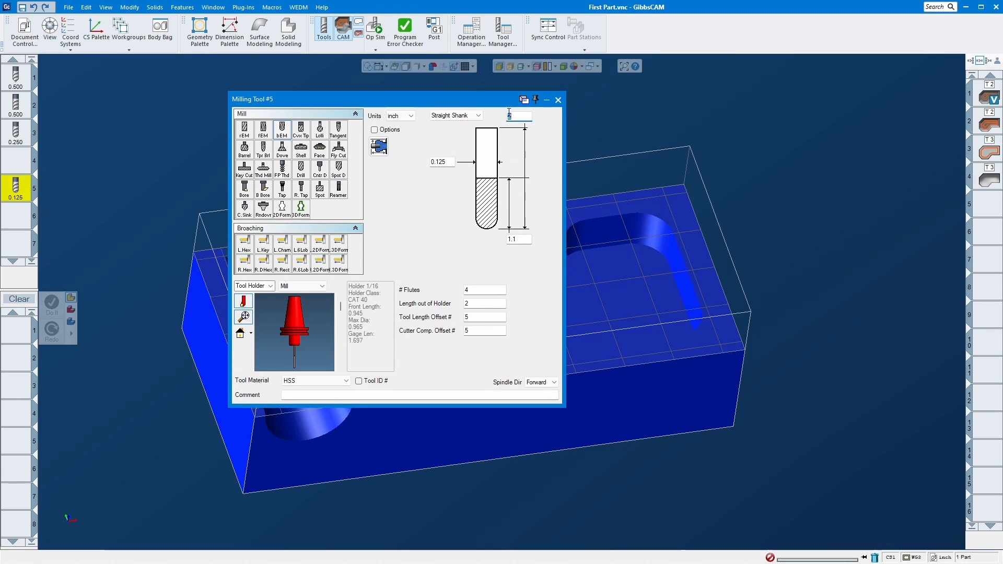
pyautogui.click(557, 99)
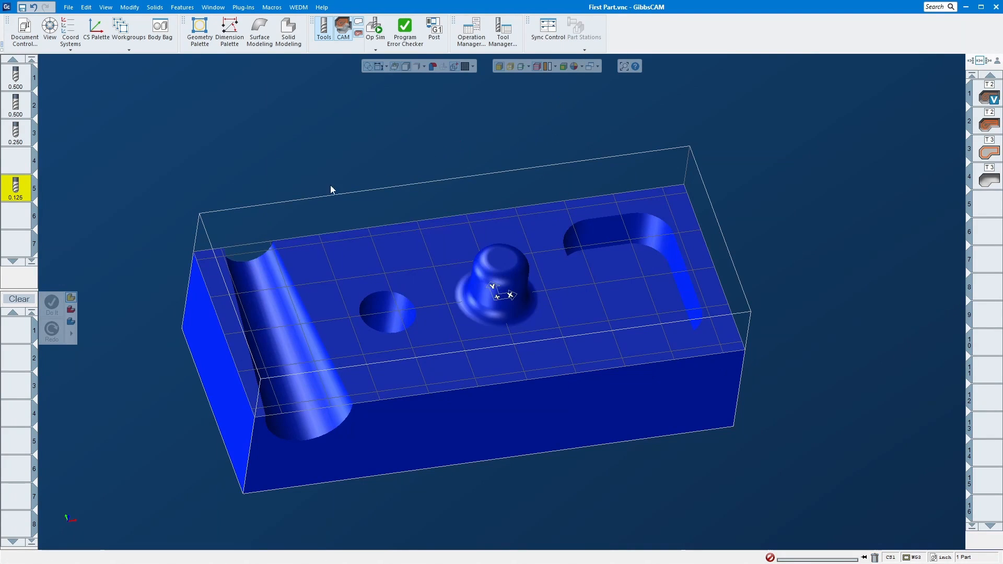
pyautogui.moveTo(64, 222)
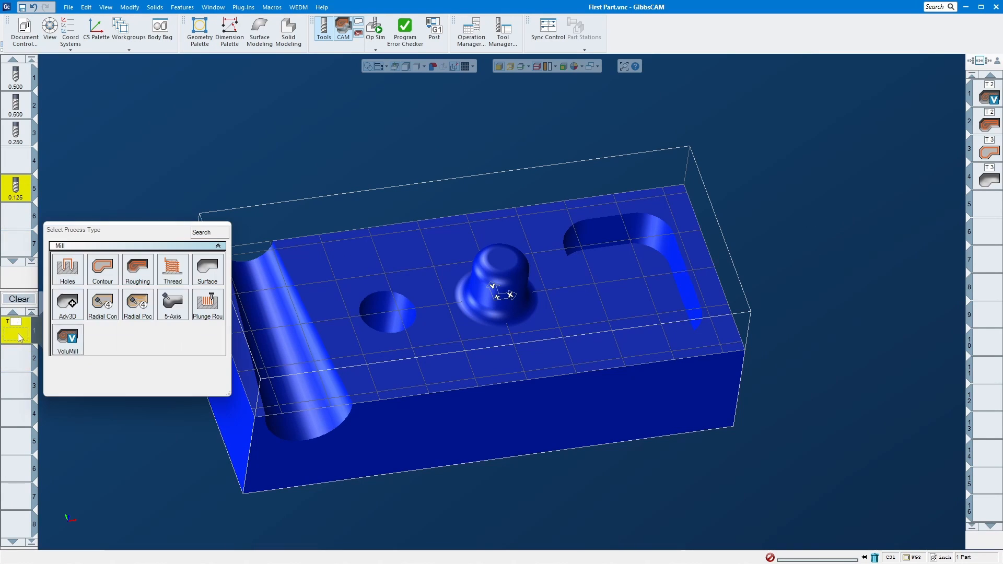
# Create a finish Surface Flow Cut with 0.01 XY stepover on the boss fillet and generate its toolpath
pyautogui.click(207, 268)
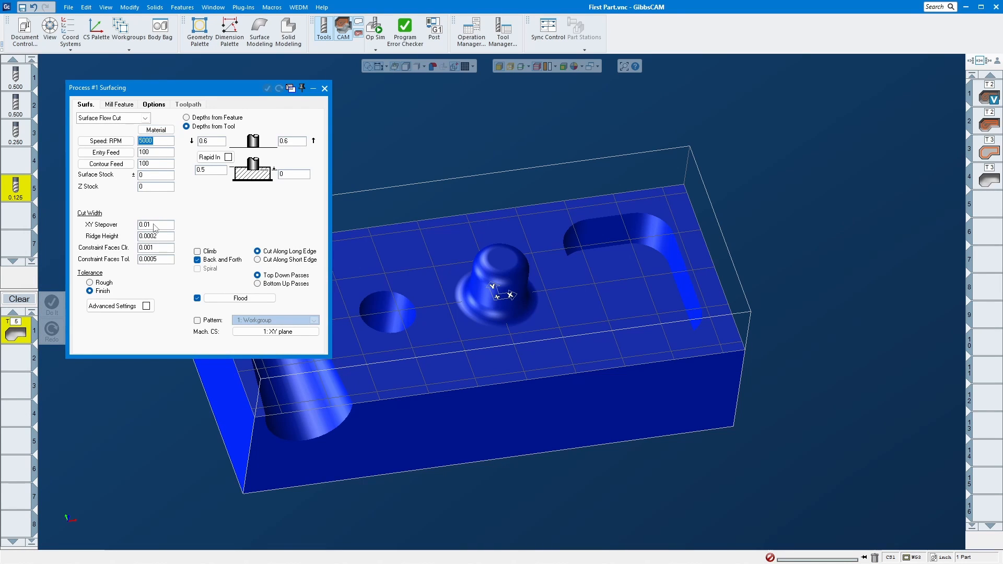
pyautogui.click(155, 225)
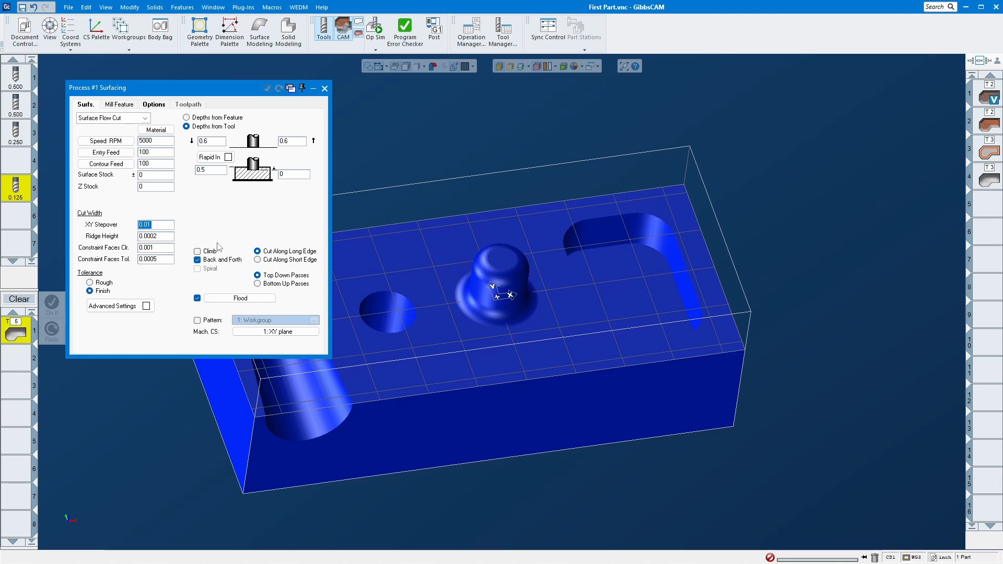
pyautogui.moveTo(211, 223)
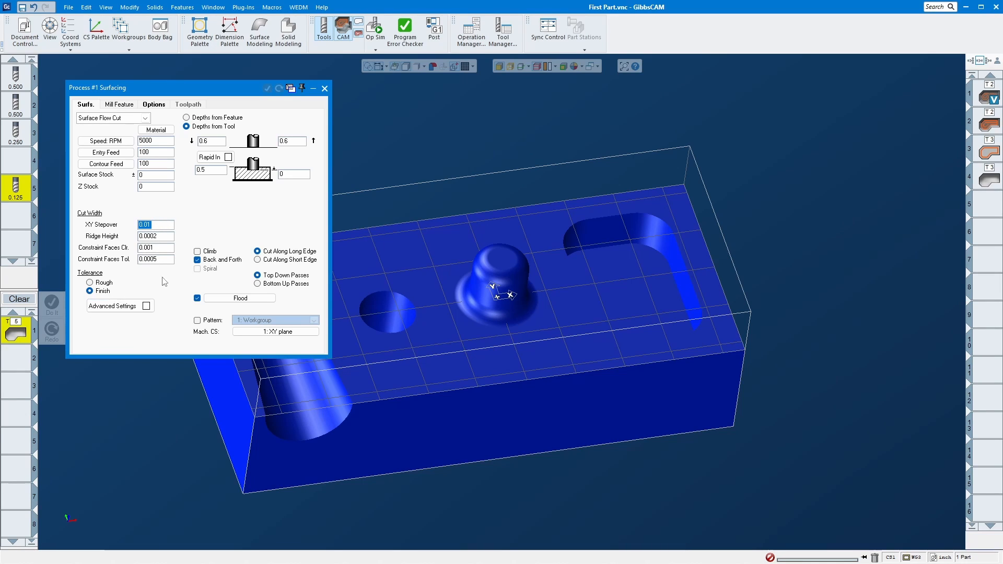
pyautogui.moveTo(114, 306)
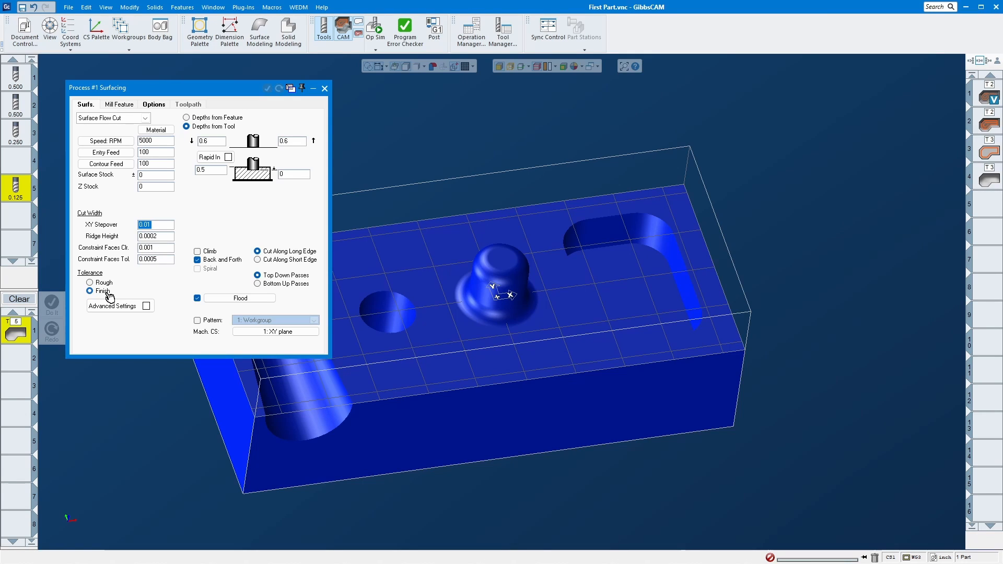
pyautogui.click(90, 292)
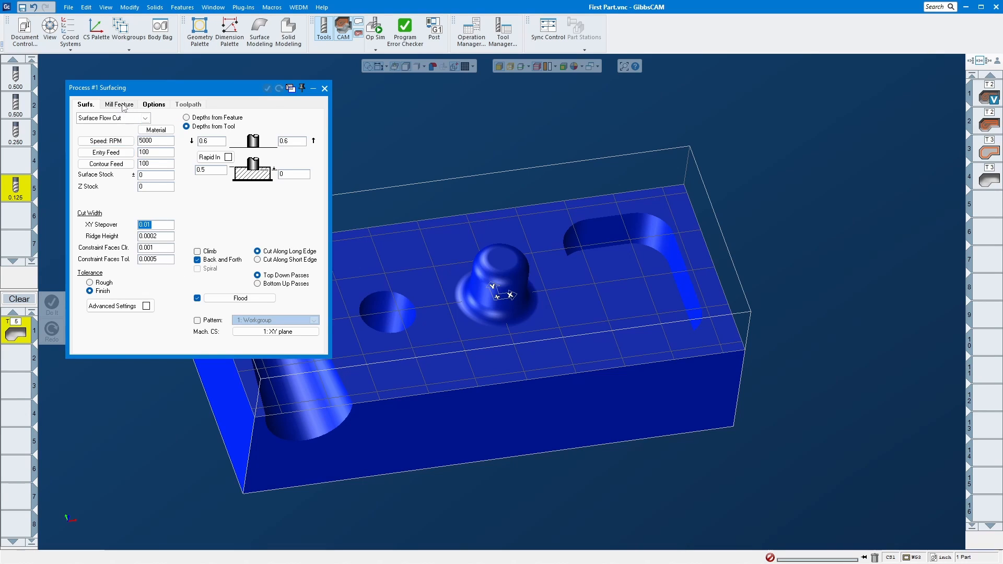
pyautogui.click(155, 140)
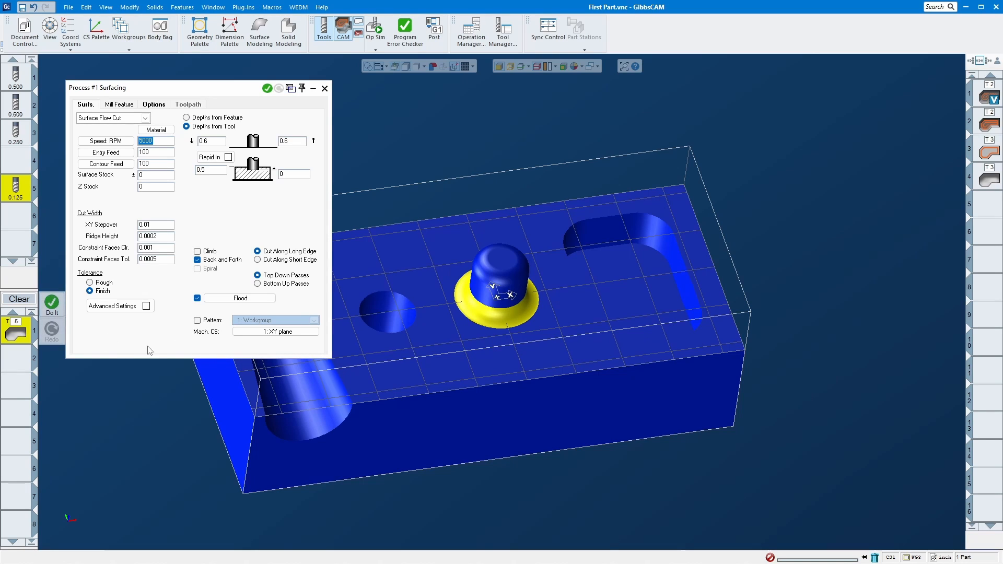
pyautogui.click(51, 305)
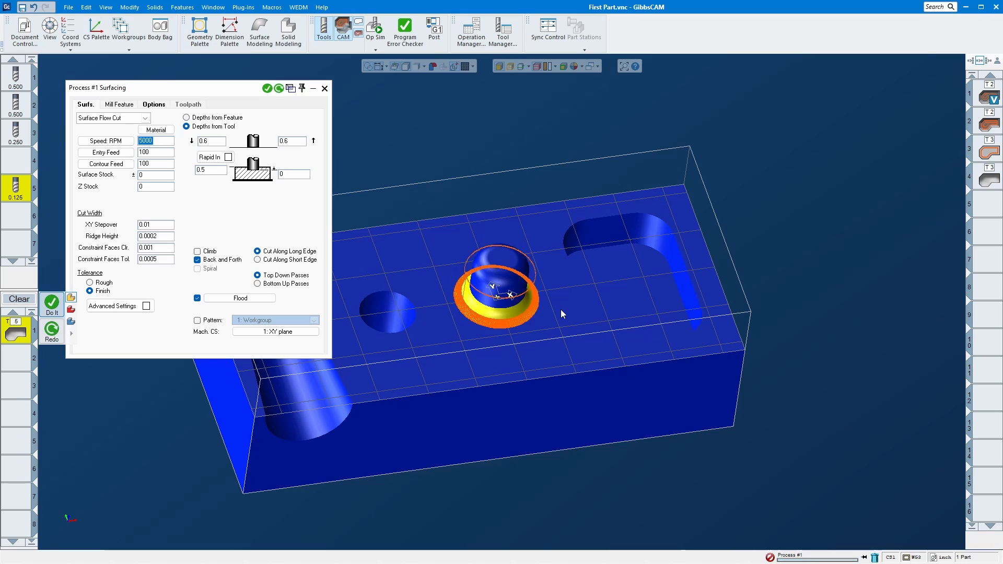
# Turn off Gouge Protect for the surfacing process and launch Op Sim rendering
pyautogui.click(153, 104)
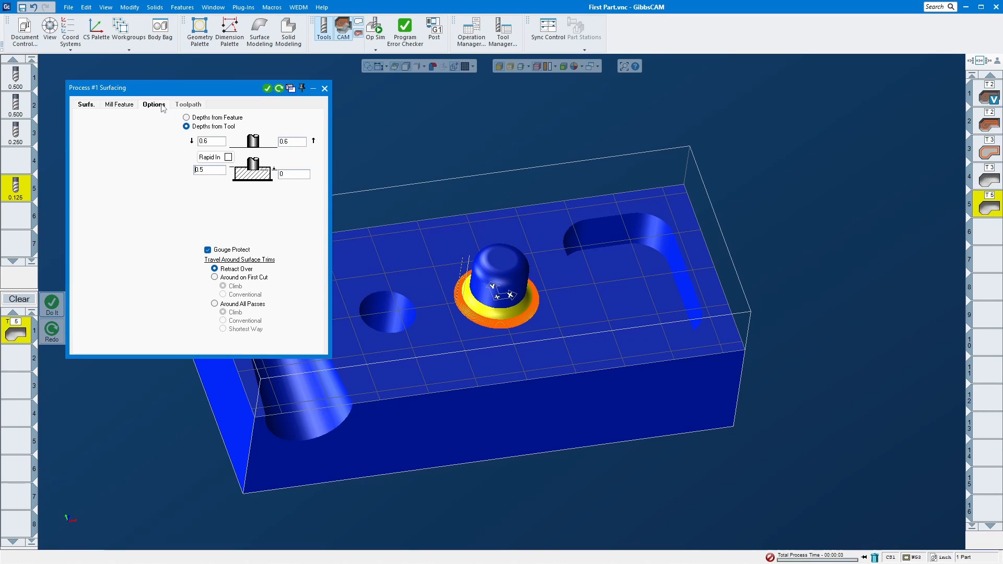
pyautogui.click(207, 250)
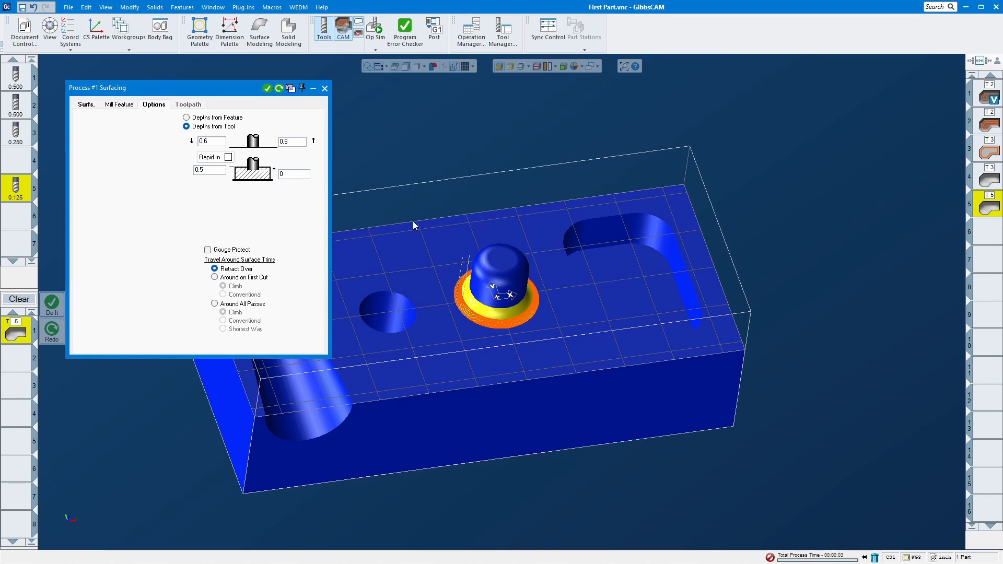
pyautogui.moveTo(223, 253)
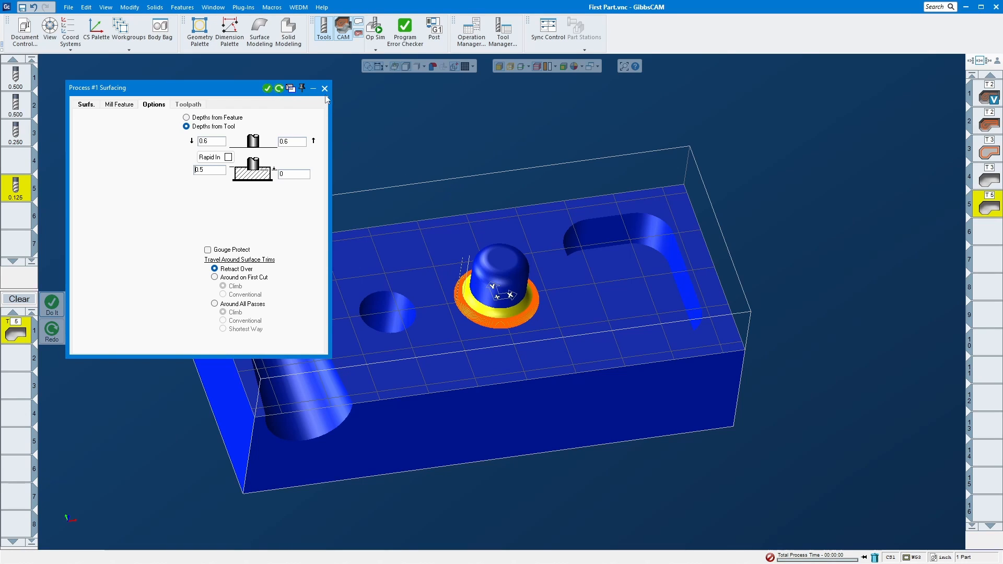
pyautogui.click(324, 88)
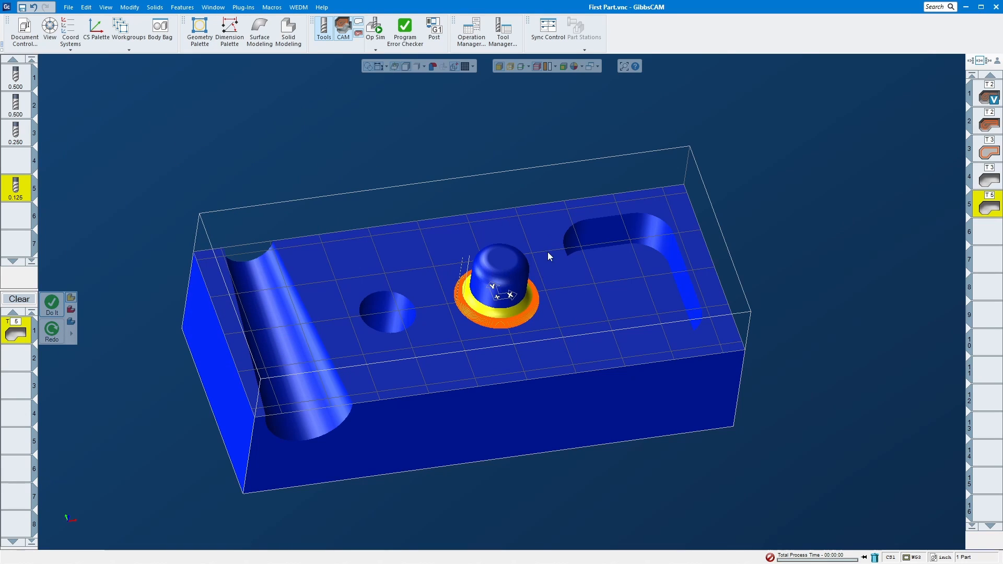
pyautogui.click(375, 27)
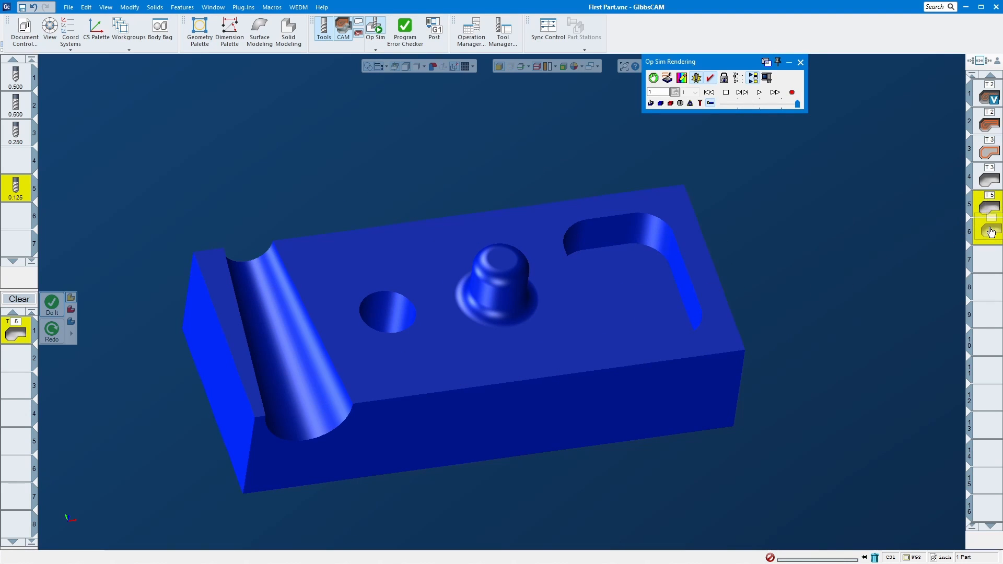
# Run operation 6 through Op Sim to the end and inspect the machined boss fillet
pyautogui.click(759, 92)
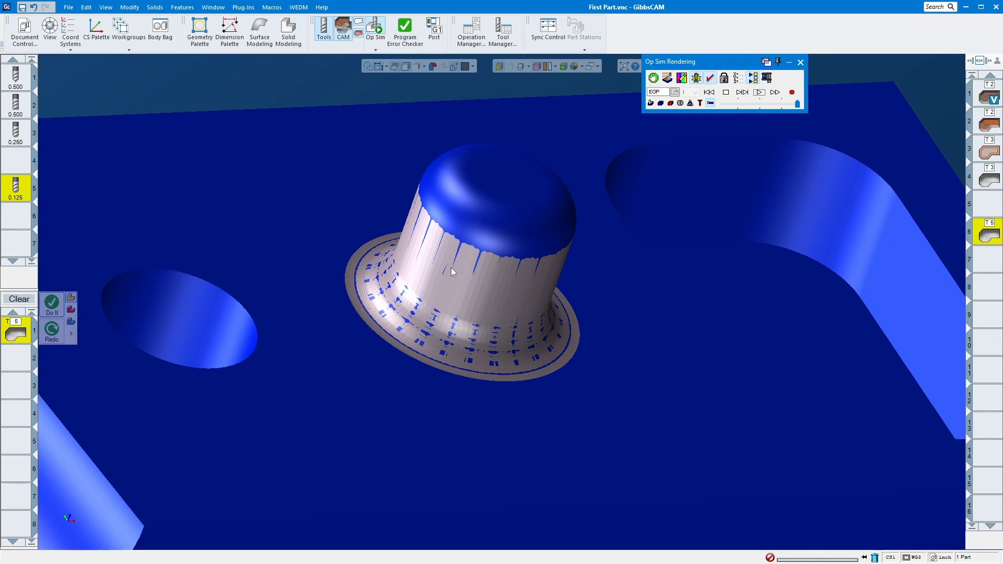
pyautogui.moveTo(466, 276)
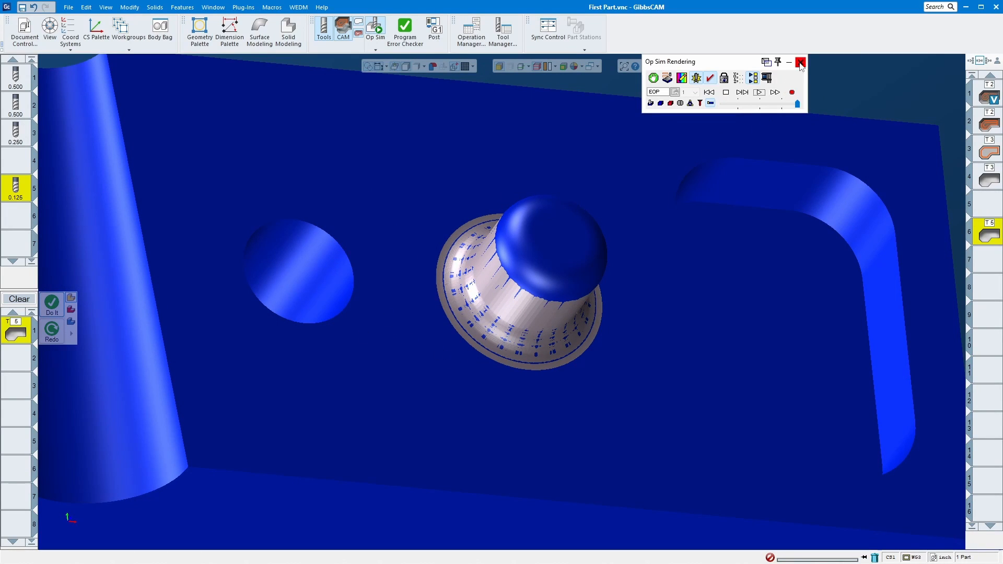
# Close the simulation and turn Gouge Protect back on for Process #1
pyautogui.click(799, 62)
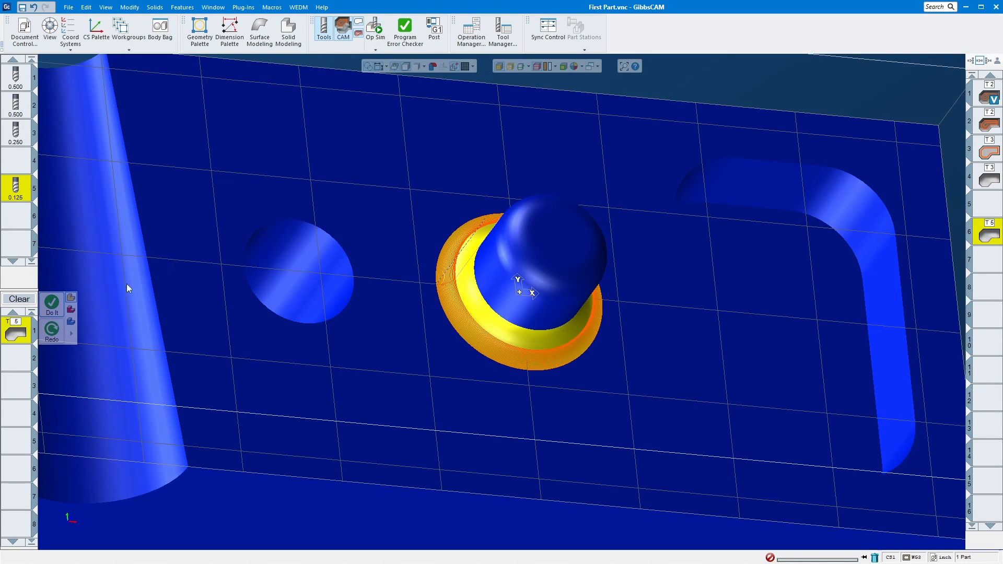
pyautogui.moveTo(296, 228)
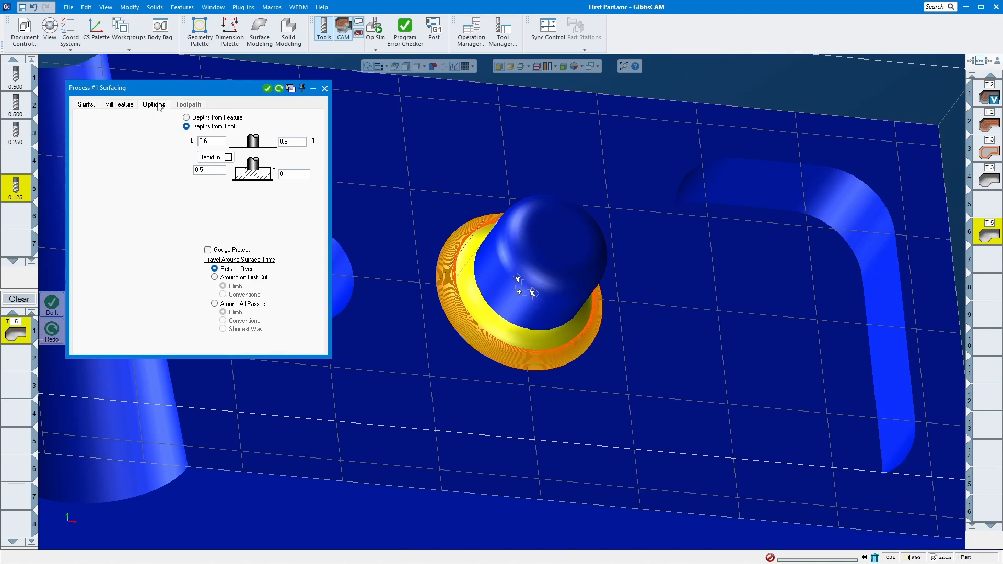
pyautogui.click(207, 250)
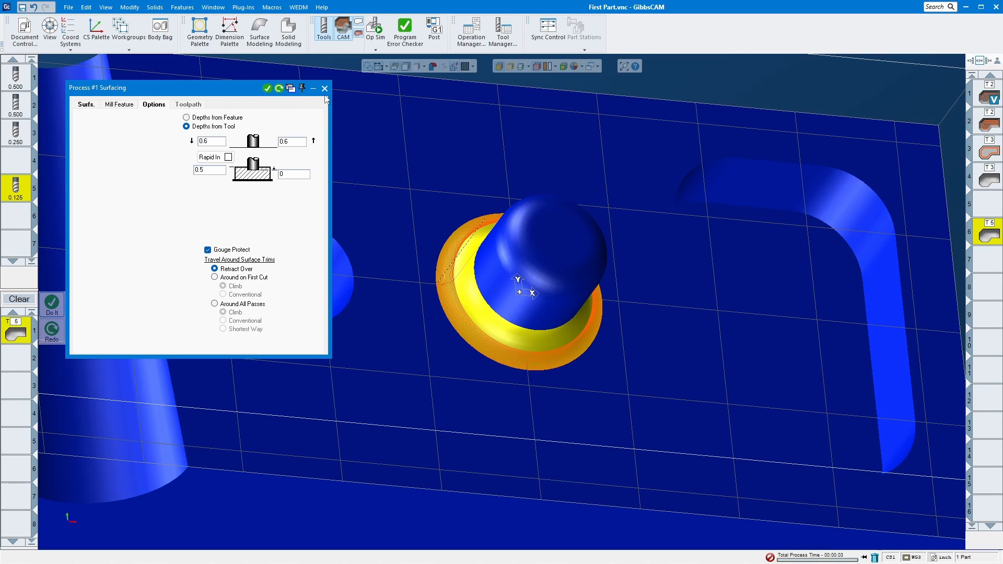
pyautogui.click(375, 30)
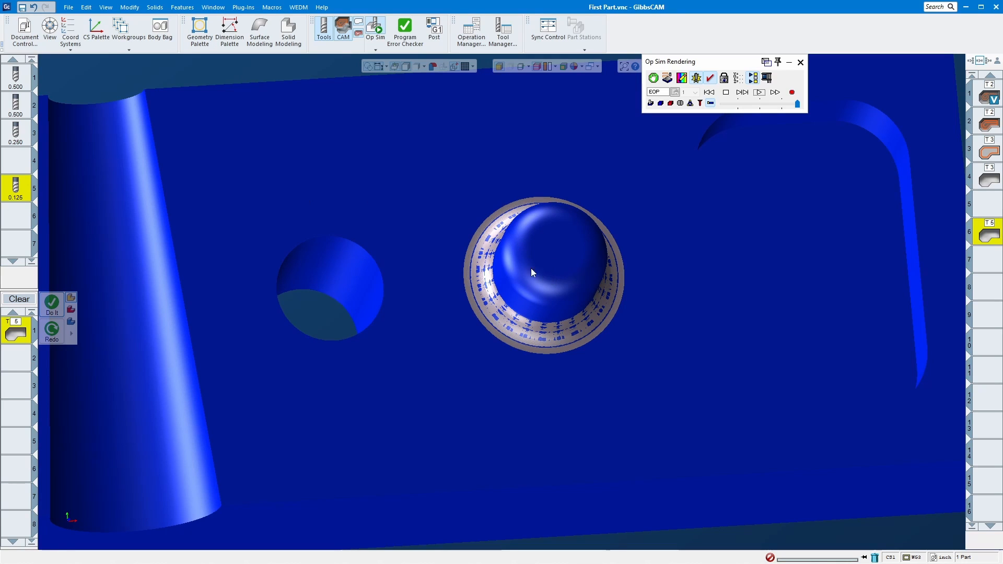
pyautogui.moveTo(21, 196)
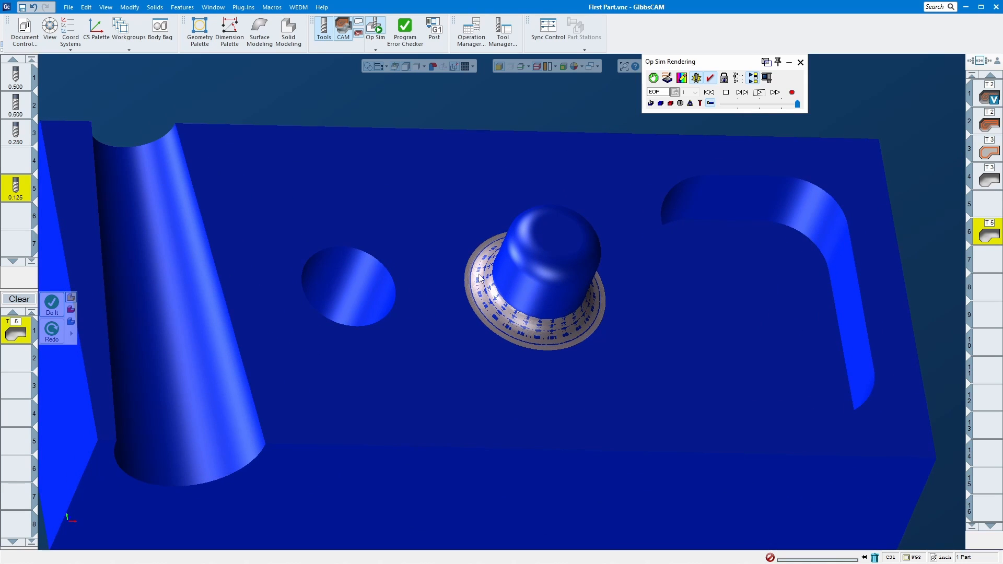
pyautogui.moveTo(503, 331)
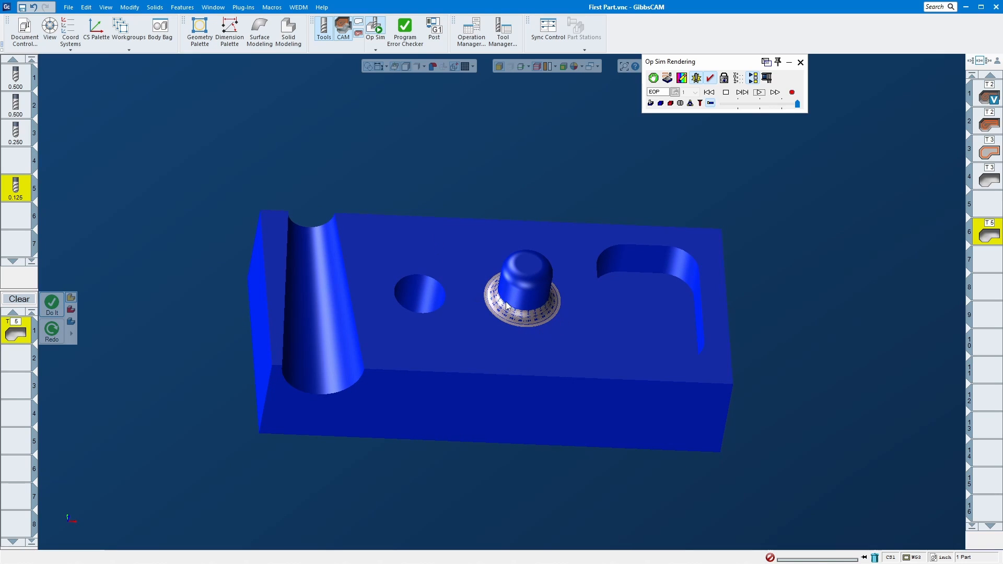
pyautogui.moveTo(469, 258)
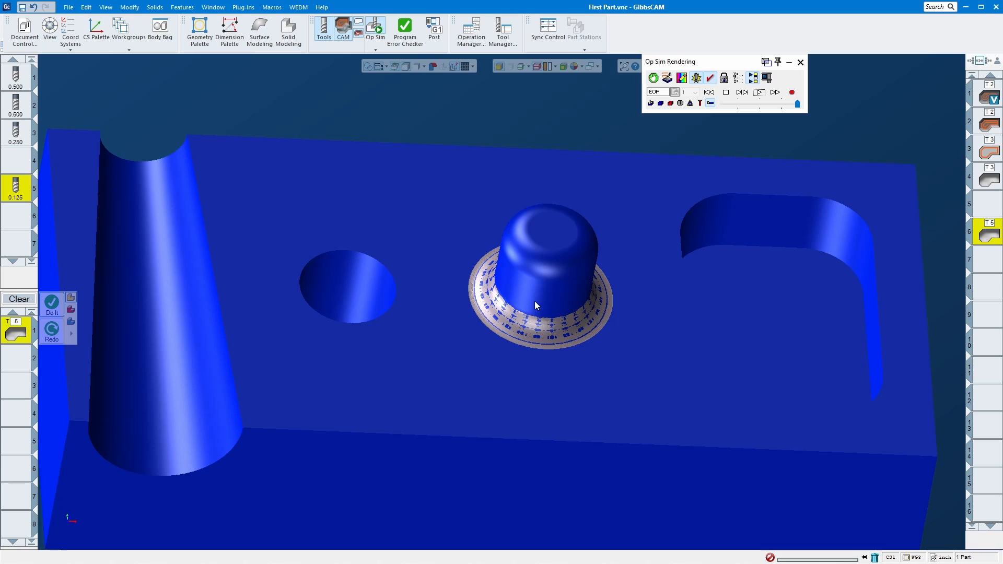
pyautogui.moveTo(529, 298)
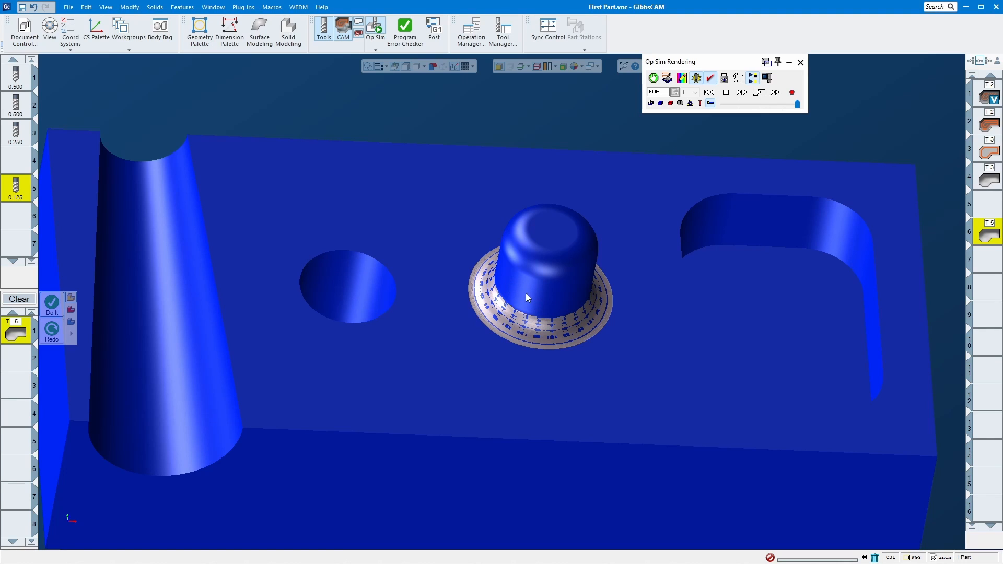
pyautogui.moveTo(518, 291)
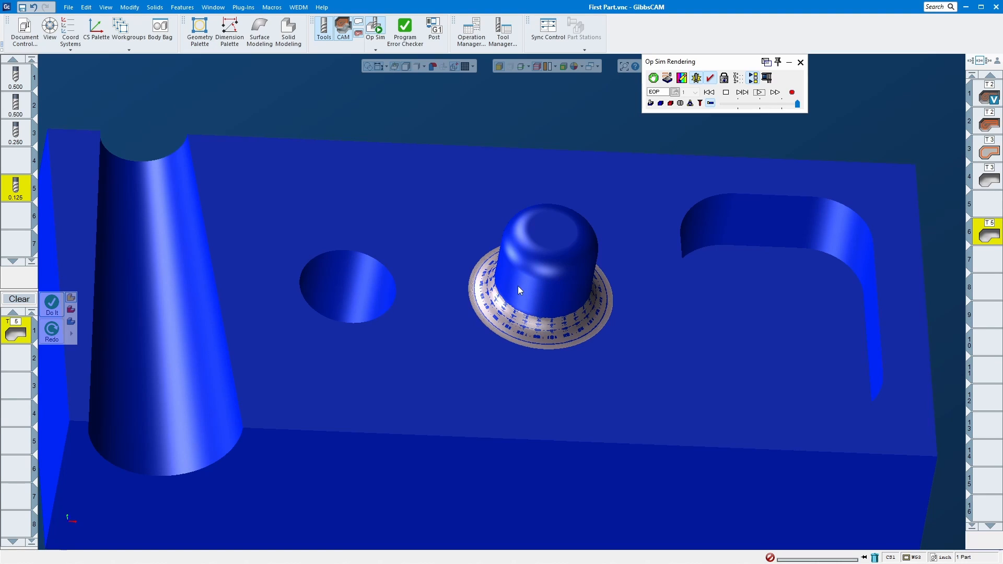
pyautogui.moveTo(542, 304)
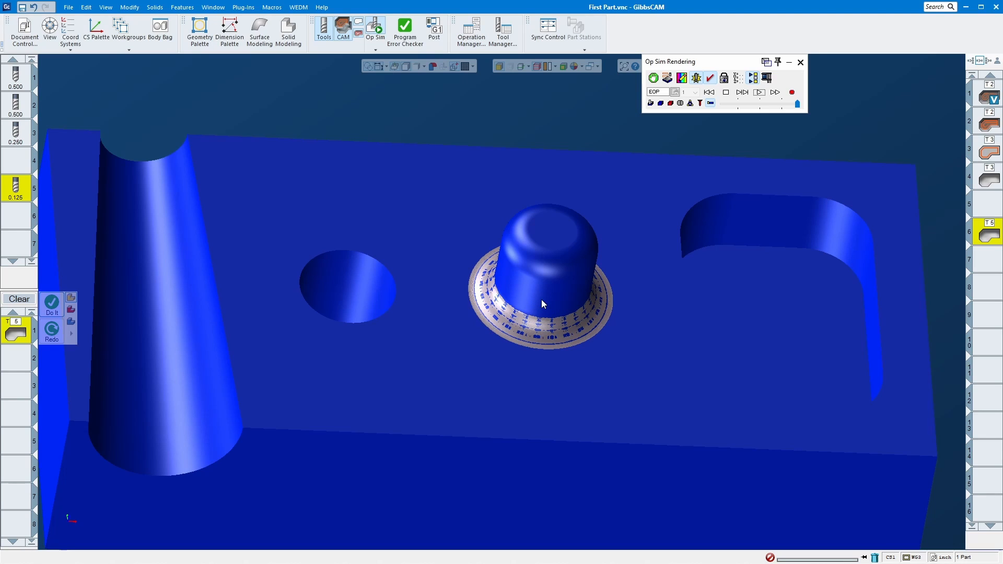
pyautogui.moveTo(66, 319)
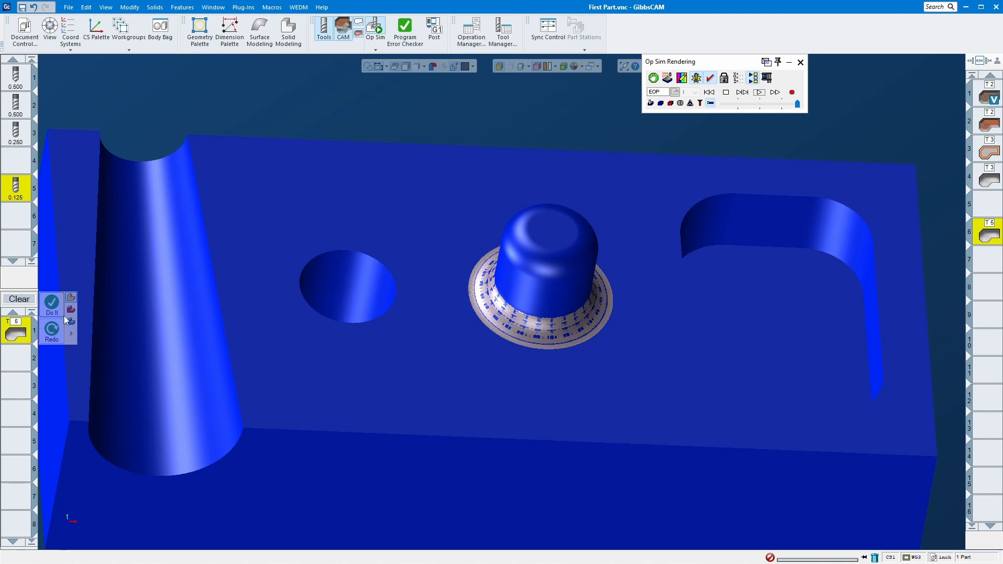
pyautogui.moveTo(705, 245)
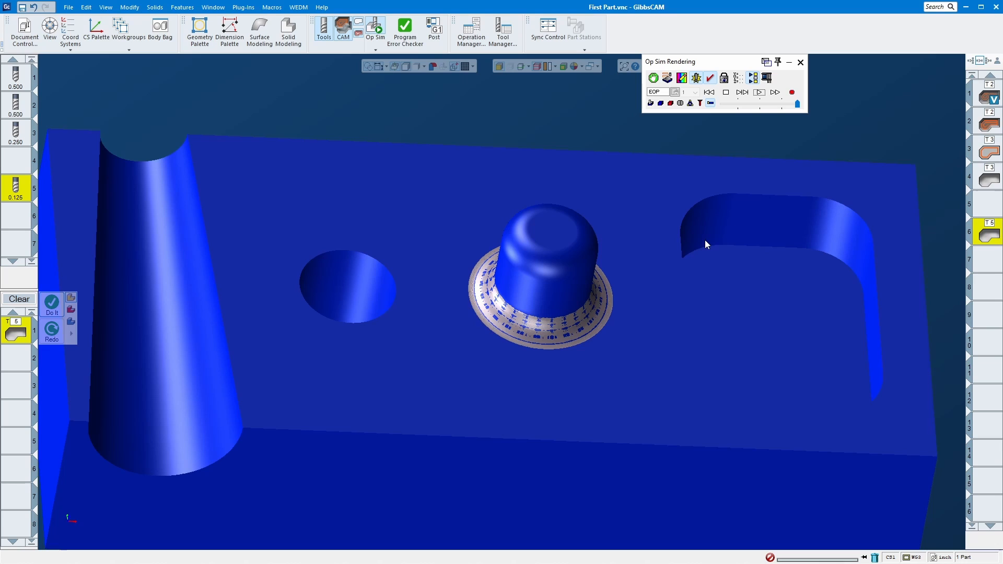
pyautogui.moveTo(685, 264)
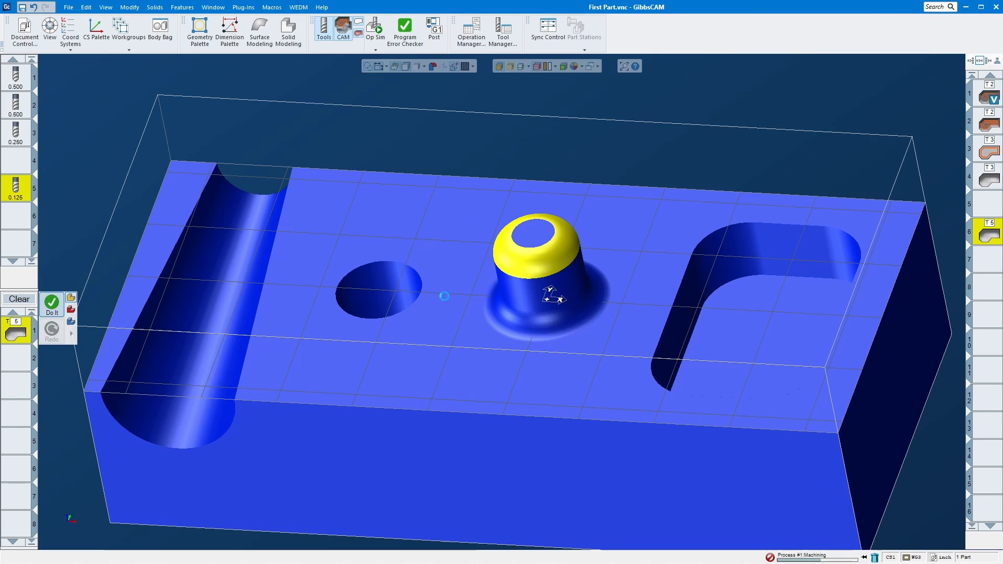
pyautogui.moveTo(442, 308)
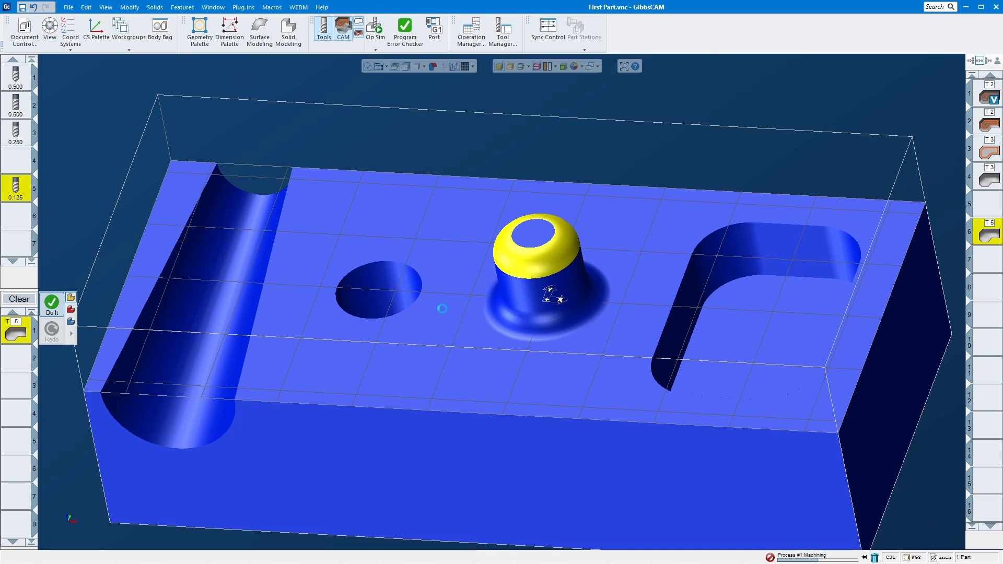
# Generate the surface-flow finishing toolpath over the boss's rounded top as operation 7
pyautogui.click(51, 303)
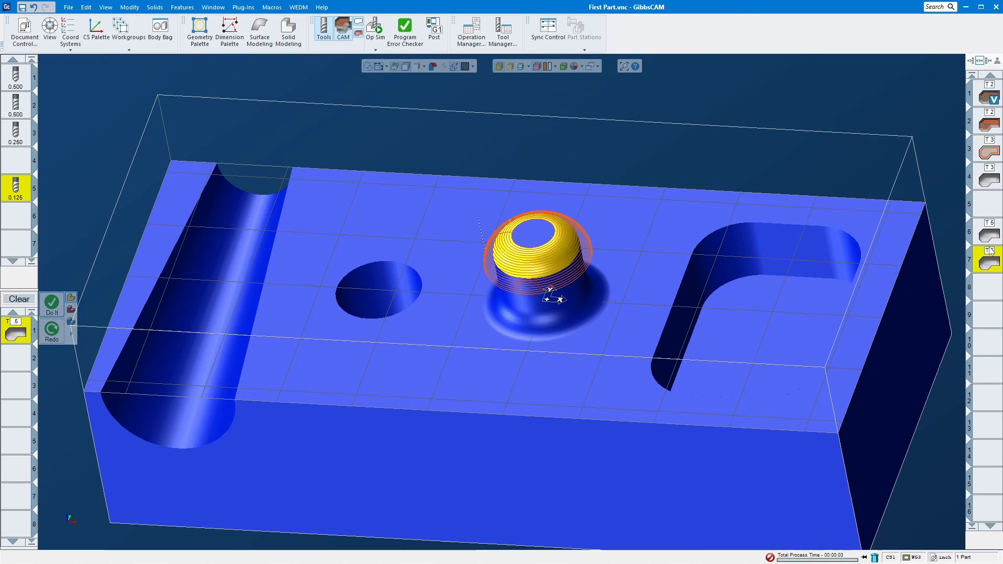
pyautogui.moveTo(551, 334)
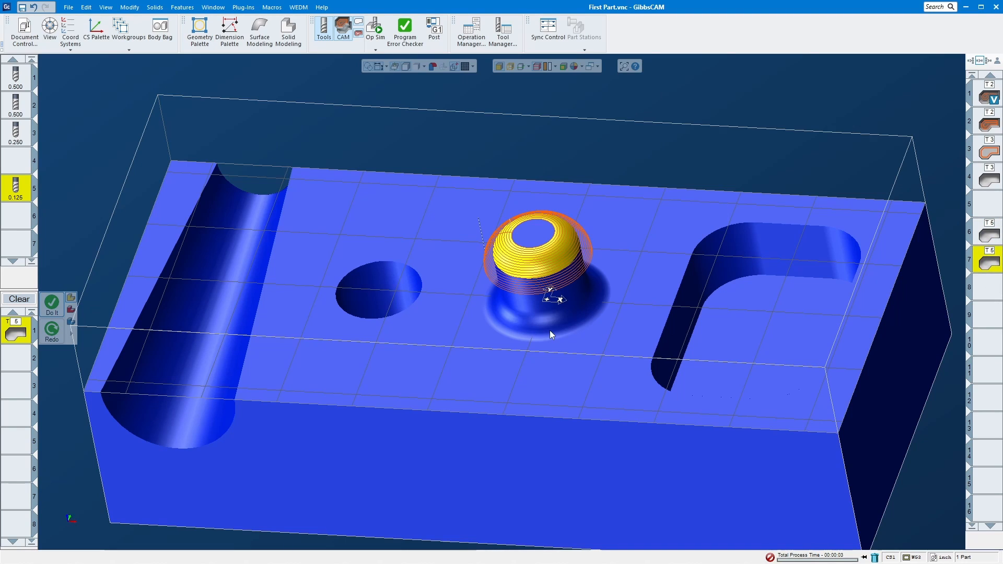
pyautogui.moveTo(559, 329)
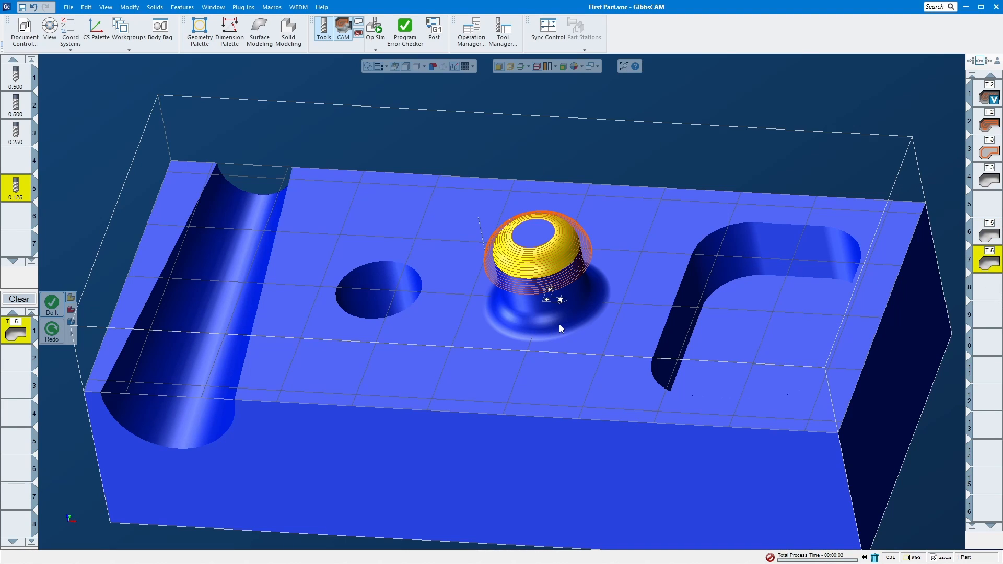
pyautogui.moveTo(986, 239)
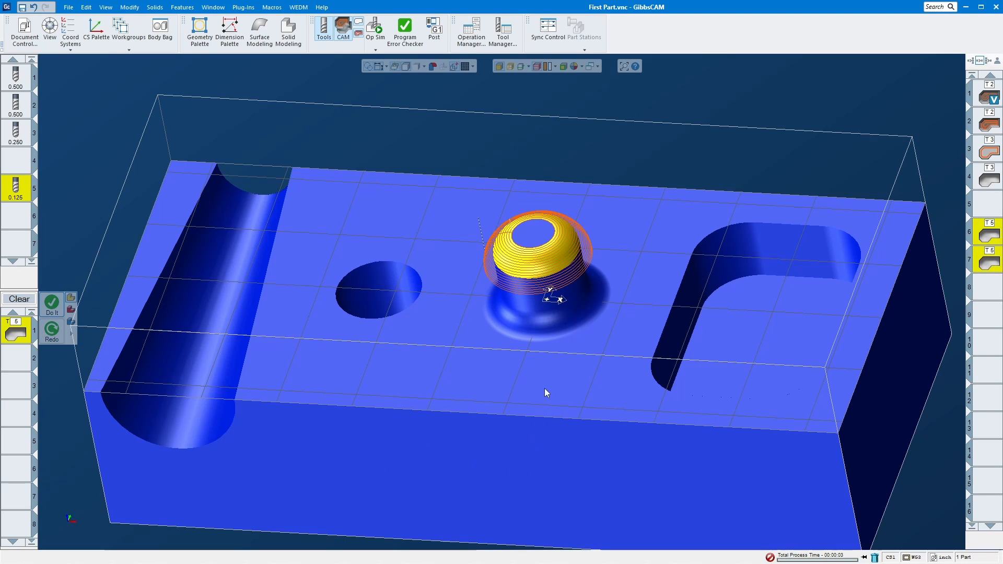
pyautogui.moveTo(375, 31)
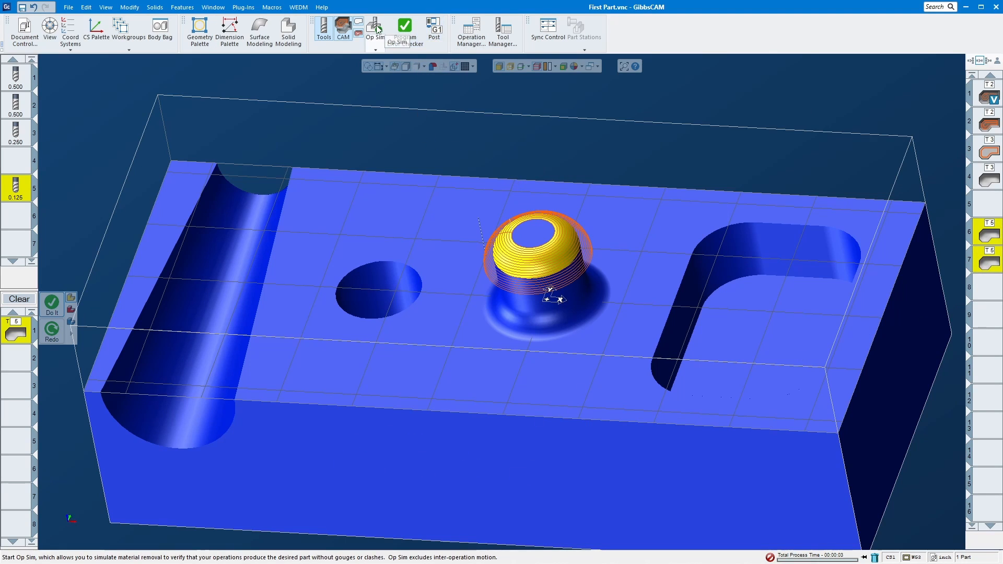
# Run the Op Sim material-removal rendering of the boss surfacing cuts, then close it
pyautogui.click(374, 29)
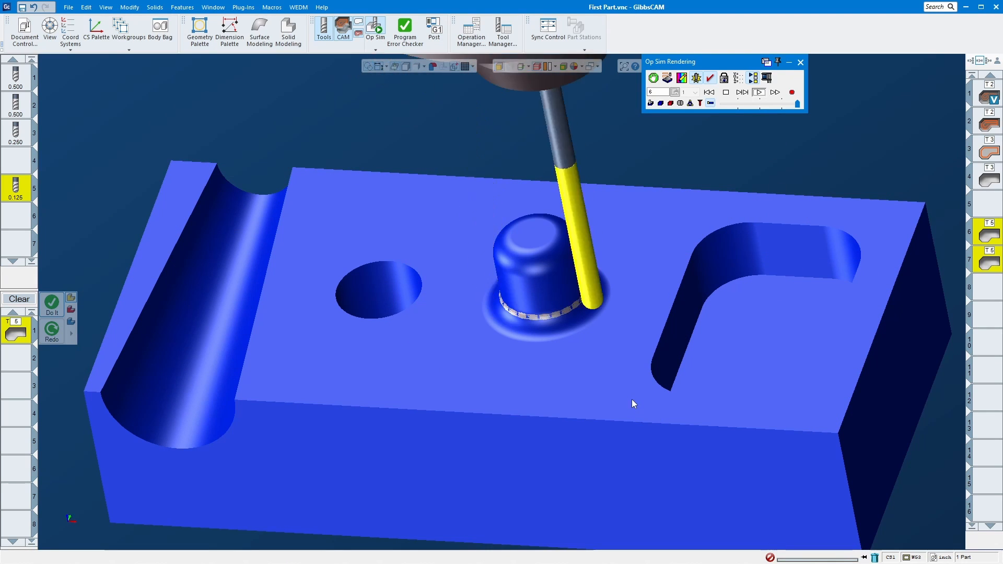
pyautogui.click(758, 92)
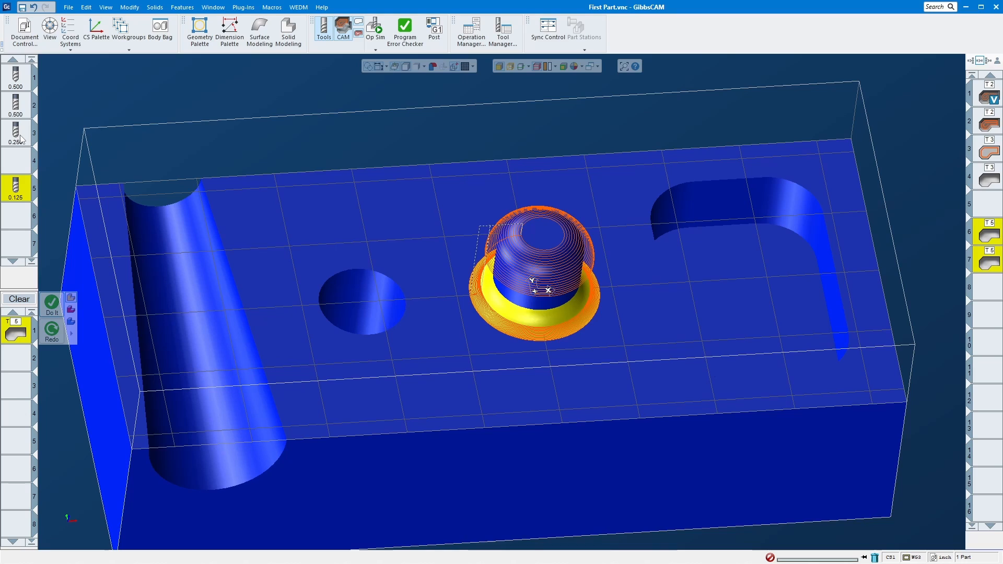
pyautogui.moveTo(531, 259)
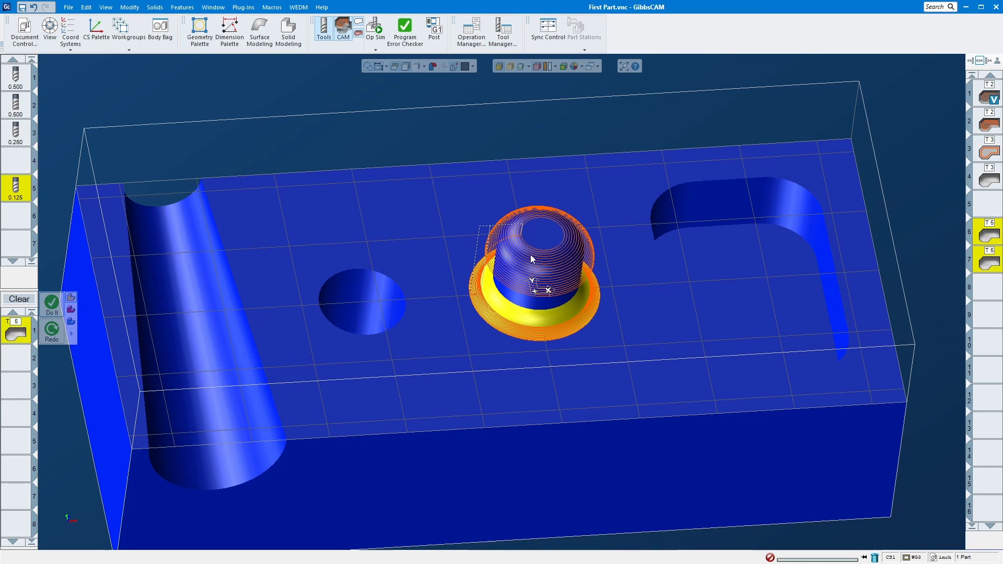
pyautogui.moveTo(555, 365)
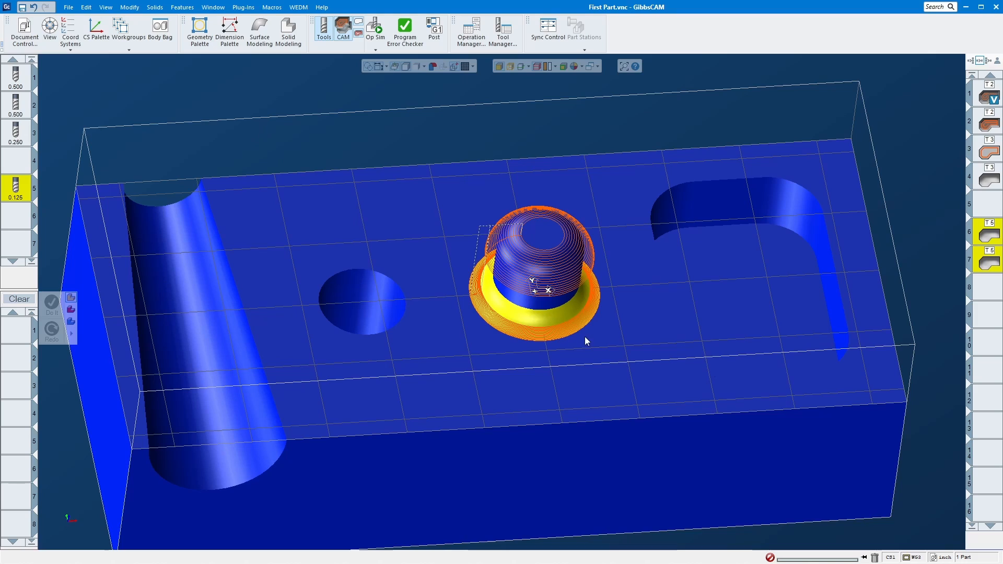
pyautogui.moveTo(536, 380)
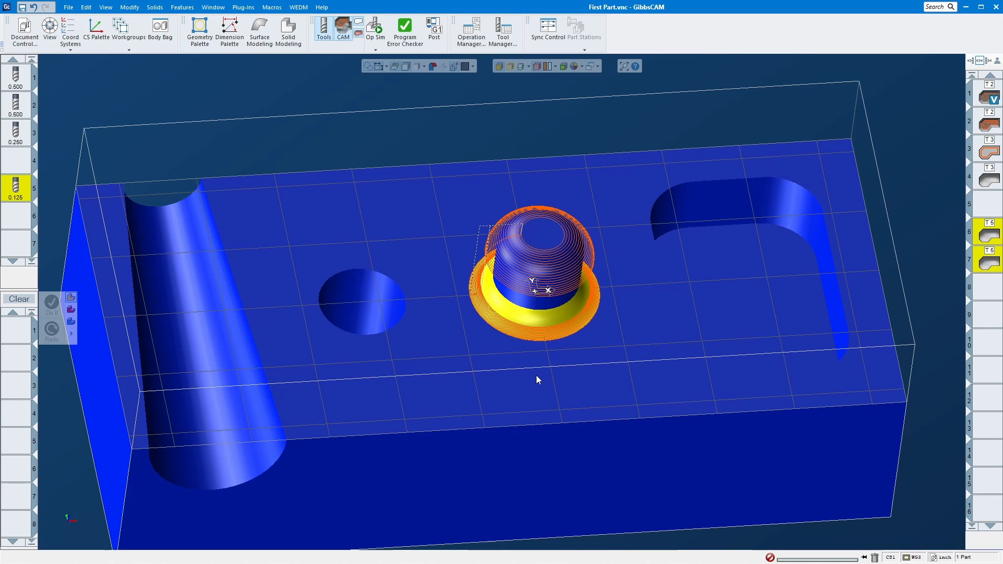
pyautogui.moveTo(539, 372)
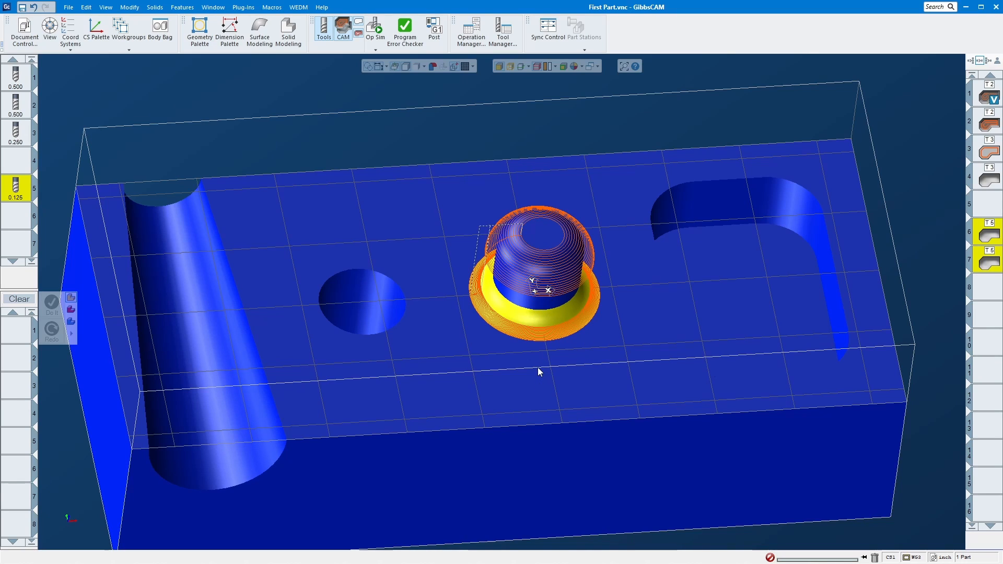
pyautogui.moveTo(540, 364)
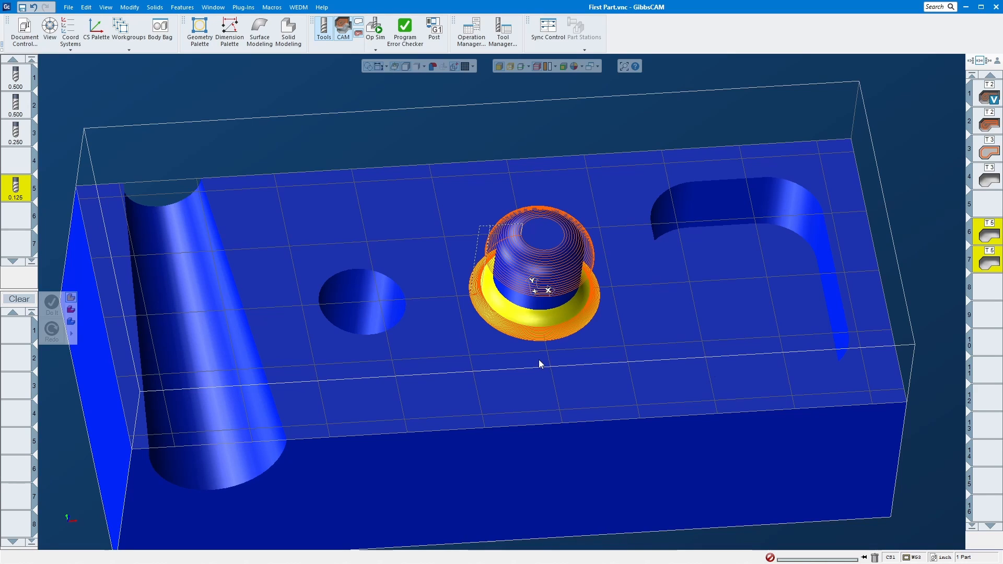
pyautogui.moveTo(517, 356)
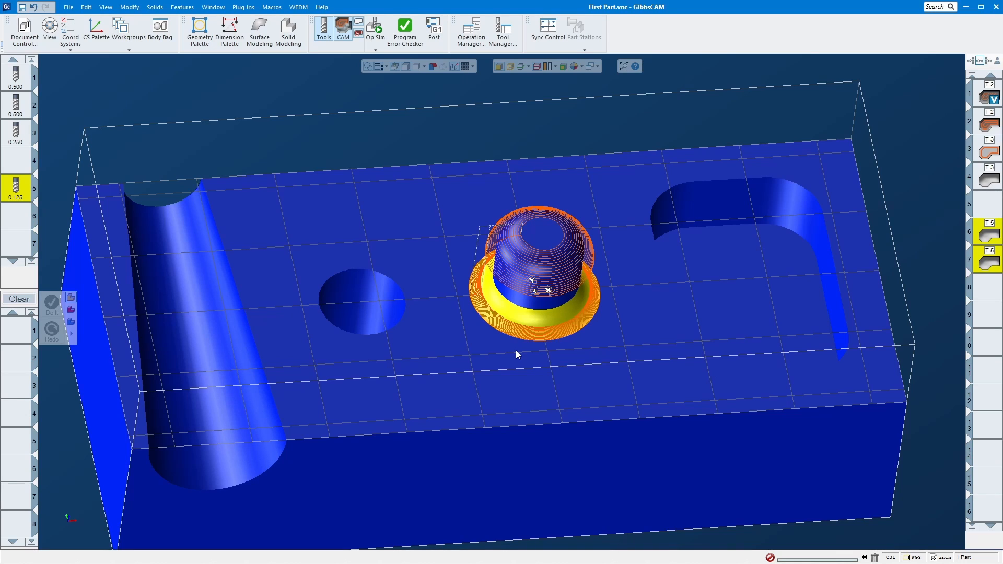
pyautogui.moveTo(552, 340)
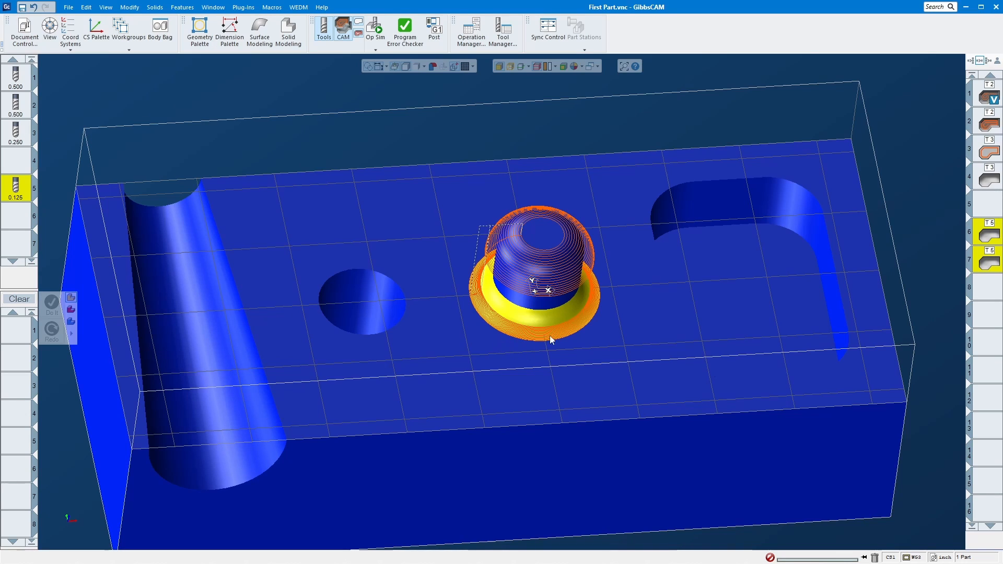
pyautogui.moveTo(578, 319)
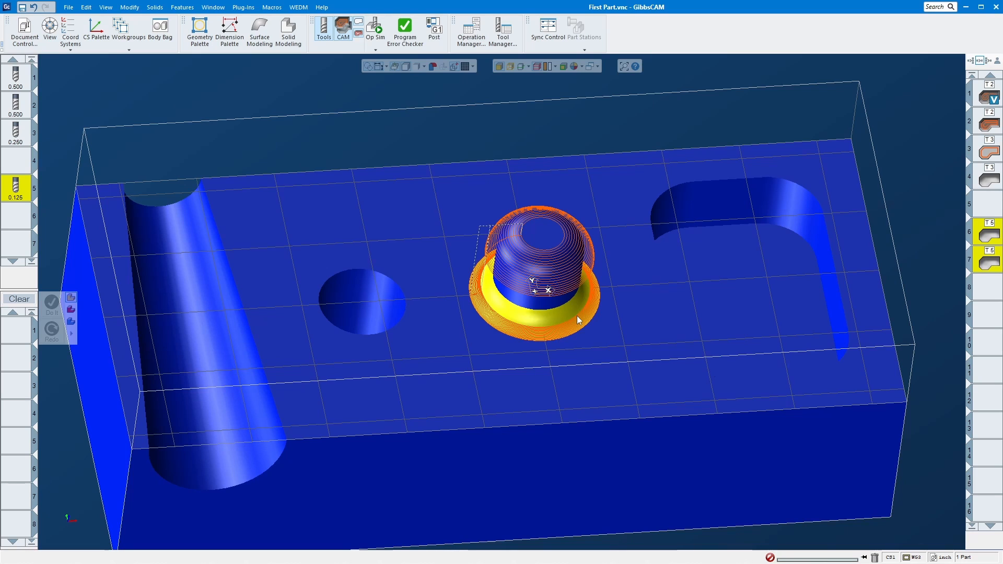
pyautogui.moveTo(574, 317)
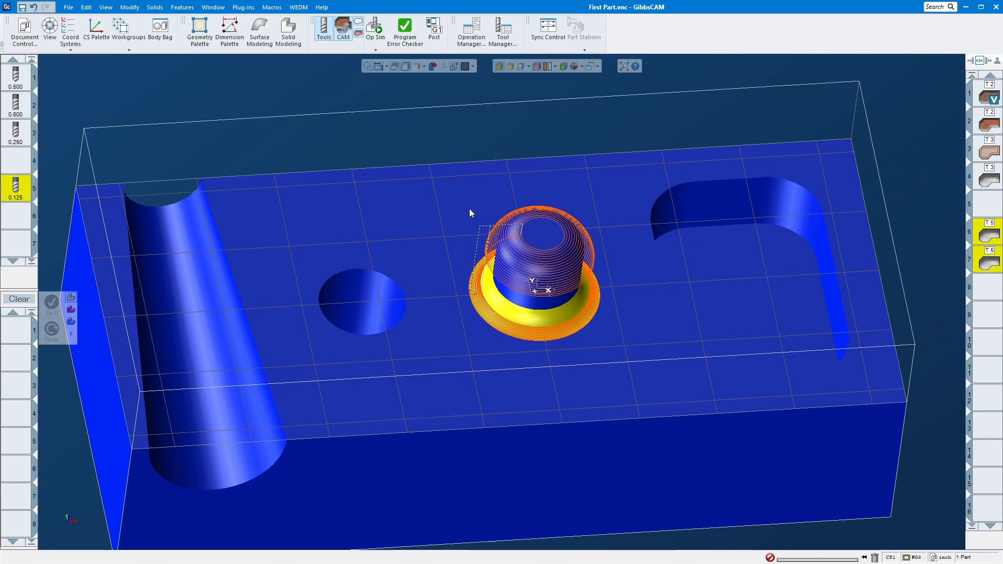
pyautogui.moveTo(594, 380)
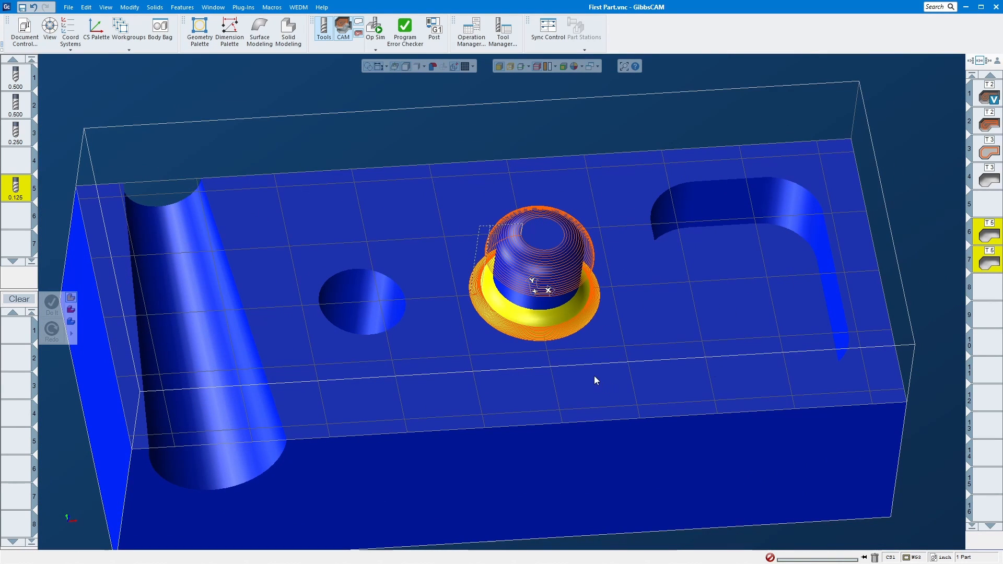
pyautogui.moveTo(492, 301)
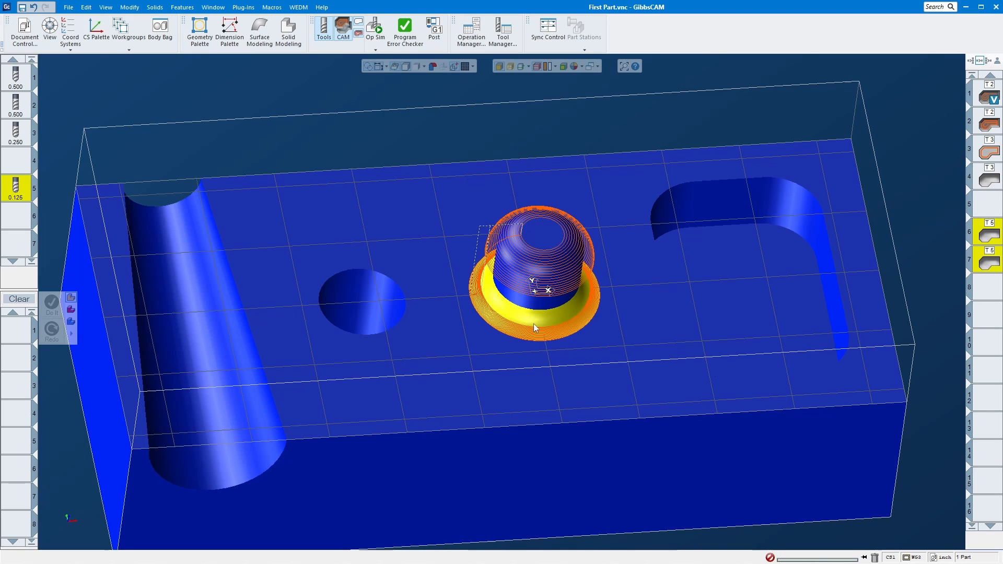
pyautogui.moveTo(633, 252)
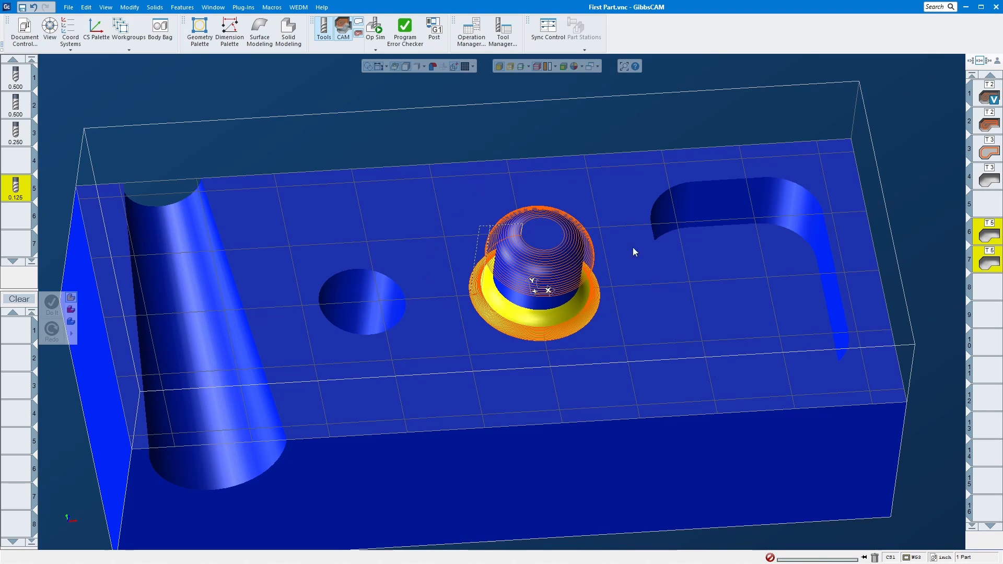
pyautogui.moveTo(404, 154)
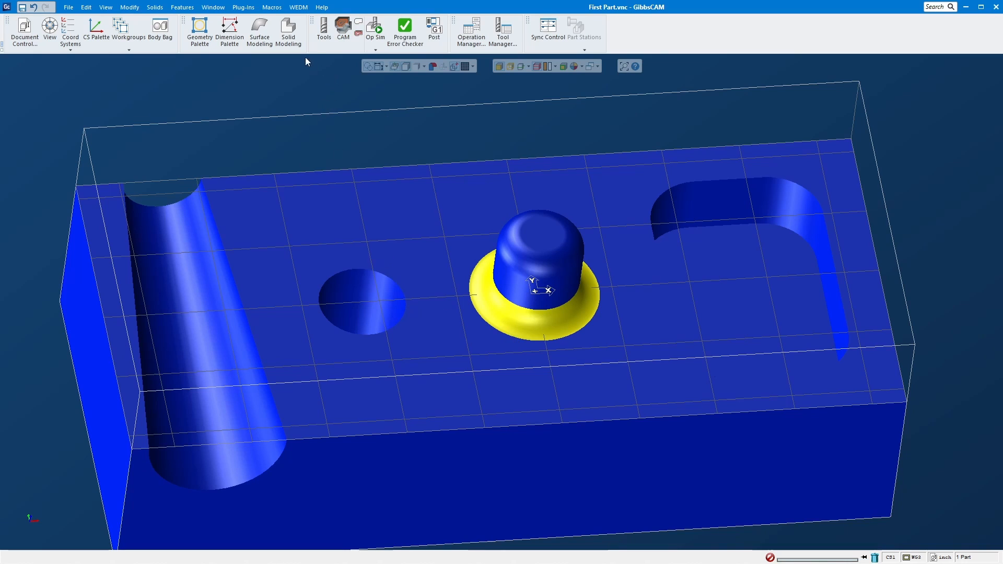
# Unstitch the old fillet face from the boss base and blend a new 0.1 in fillet
pyautogui.click(289, 30)
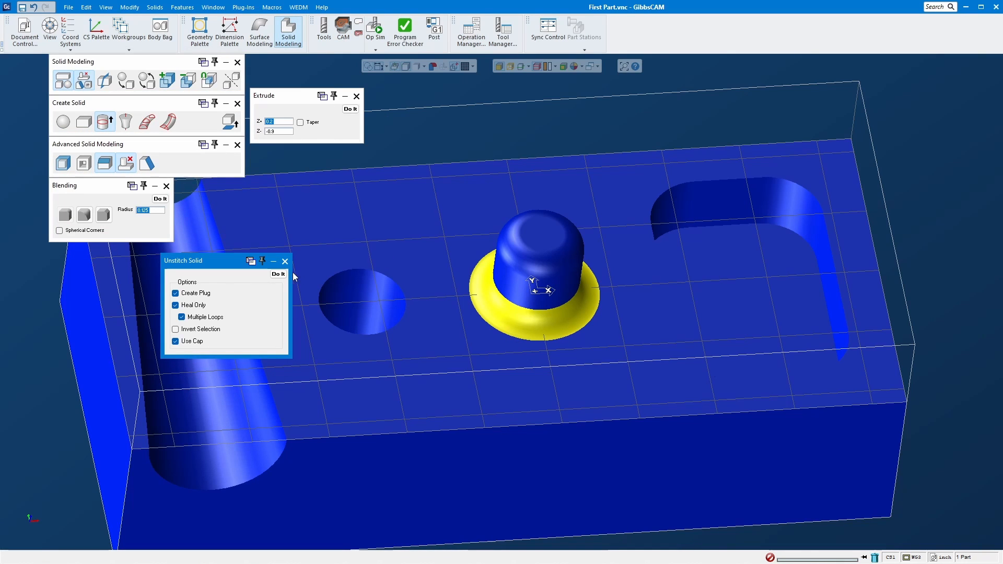
pyautogui.click(176, 292)
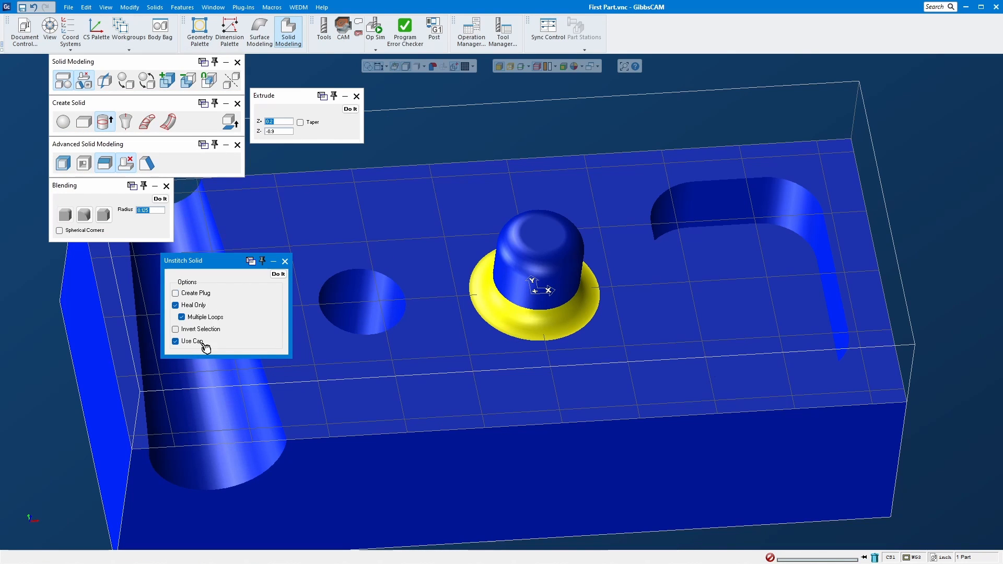
pyautogui.click(176, 341)
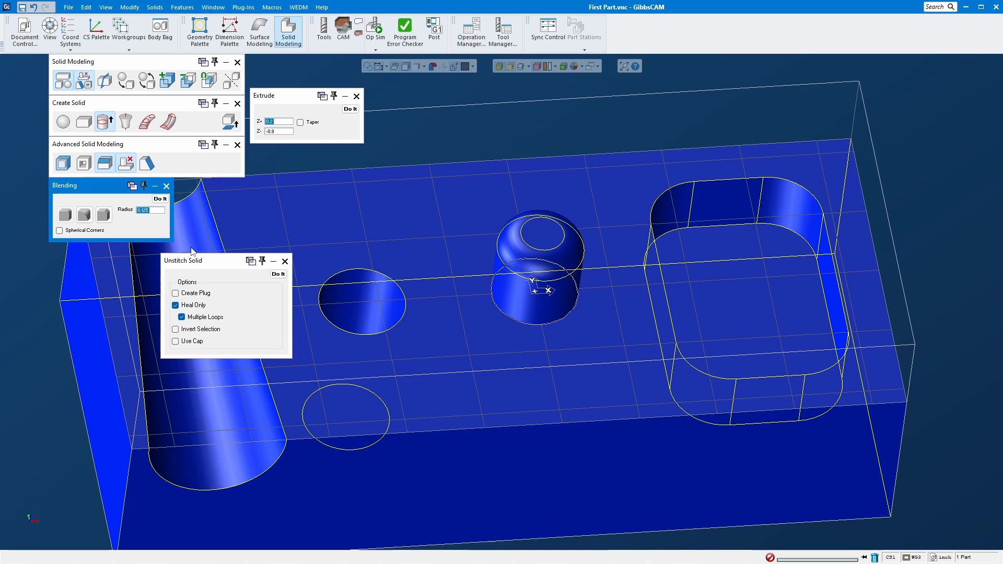
pyautogui.write('1')
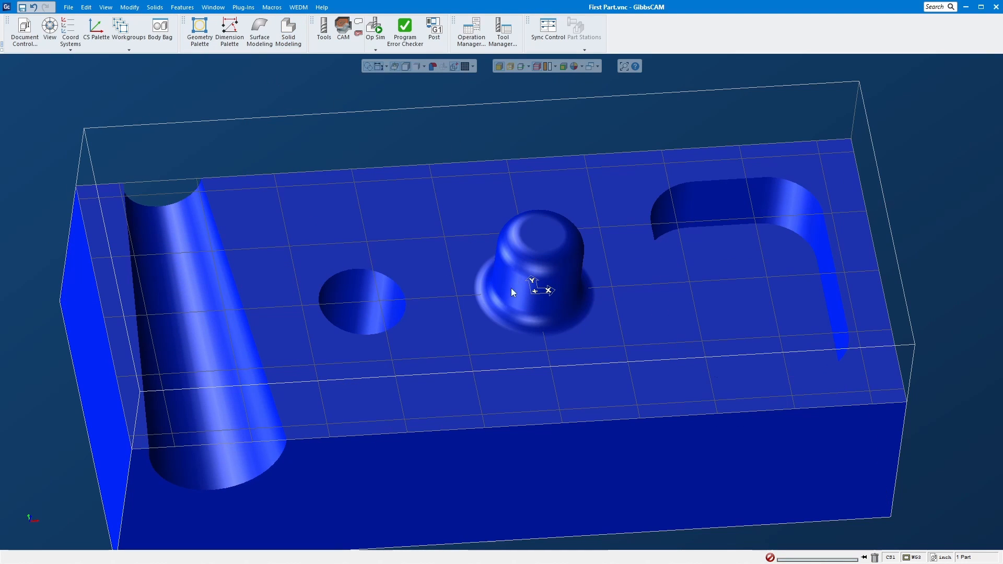
# Return to the CAM workspace and show the tool list with the boss operations
pyautogui.click(343, 30)
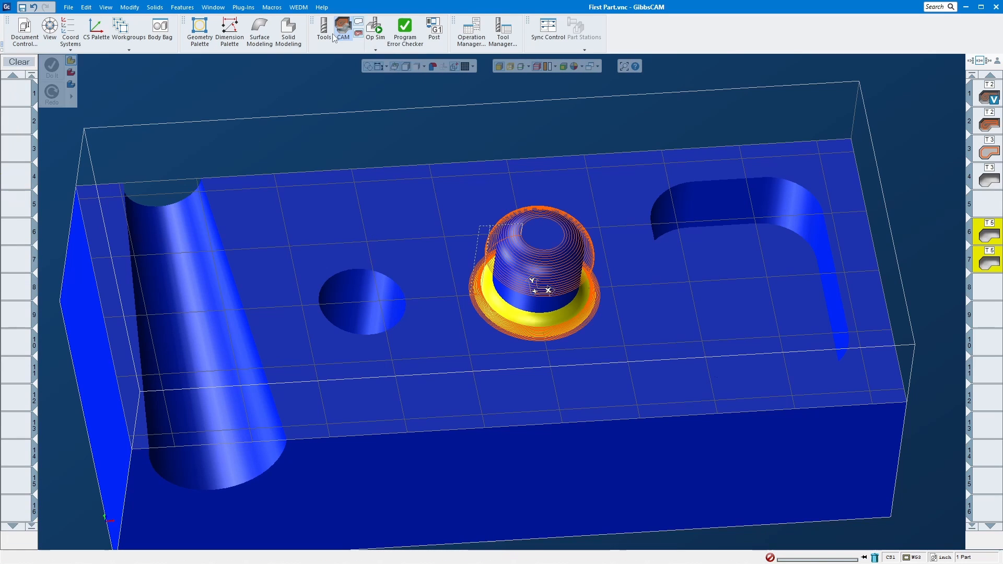
pyautogui.click(323, 28)
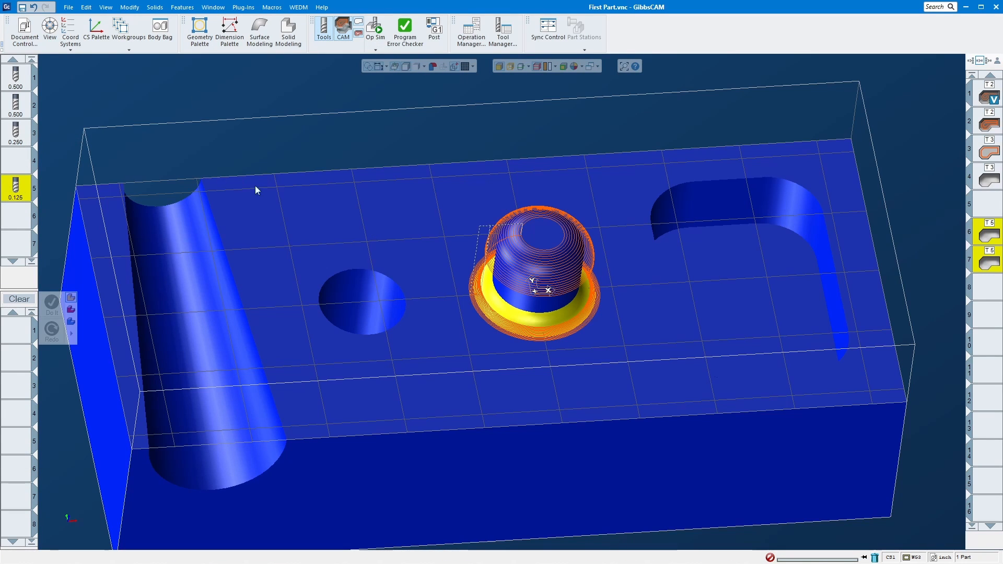
pyautogui.moveTo(544, 388)
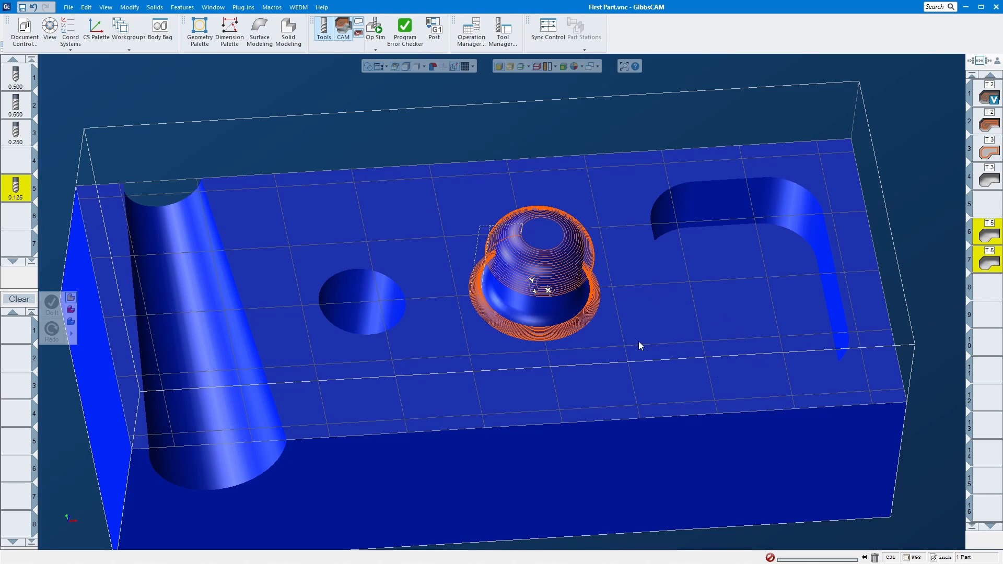
pyautogui.moveTo(369, 152)
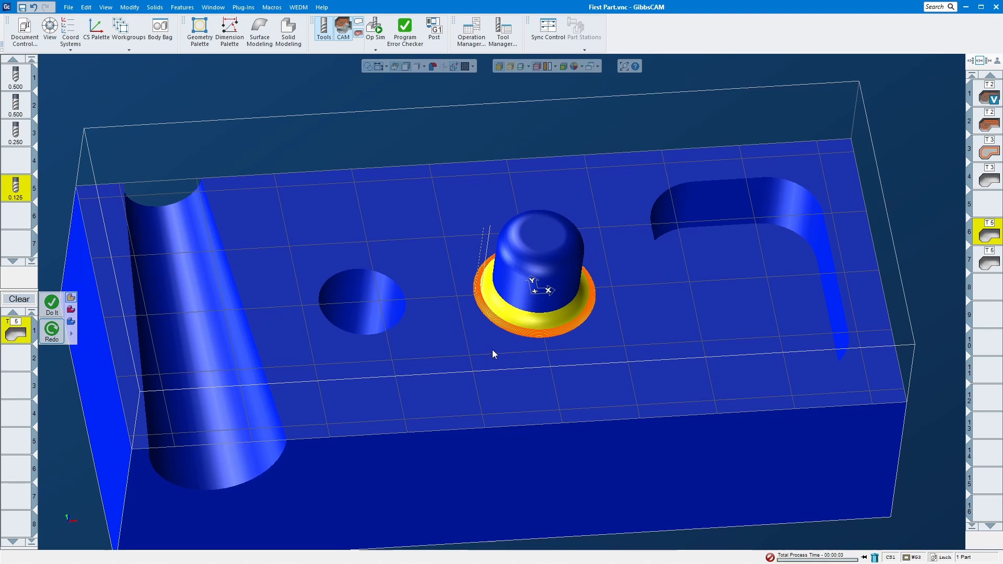
# Redo the finishing operation, accept the inactive-solid warning, close Surfacing settings and start Op Sim rendering
pyautogui.click(52, 306)
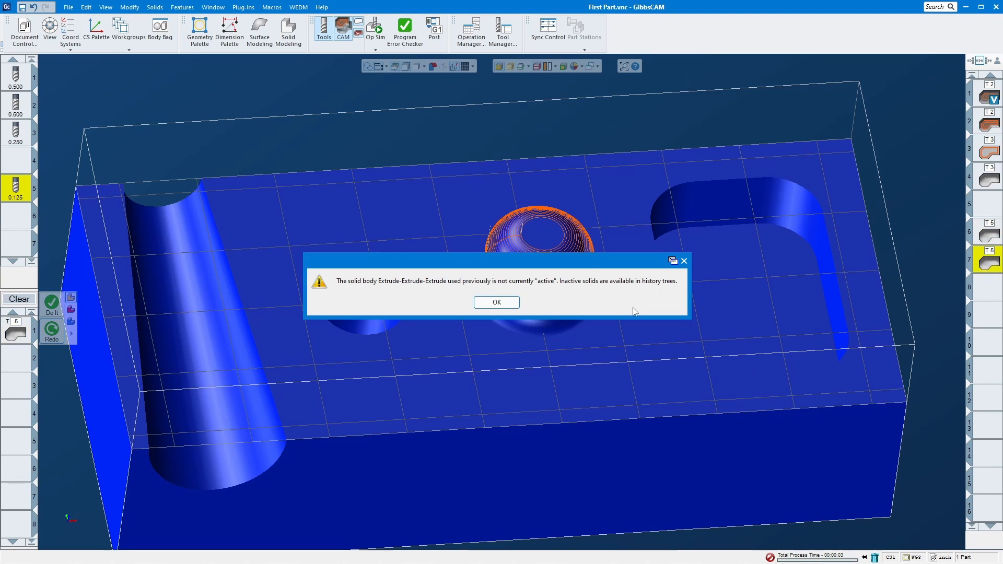
pyautogui.click(495, 303)
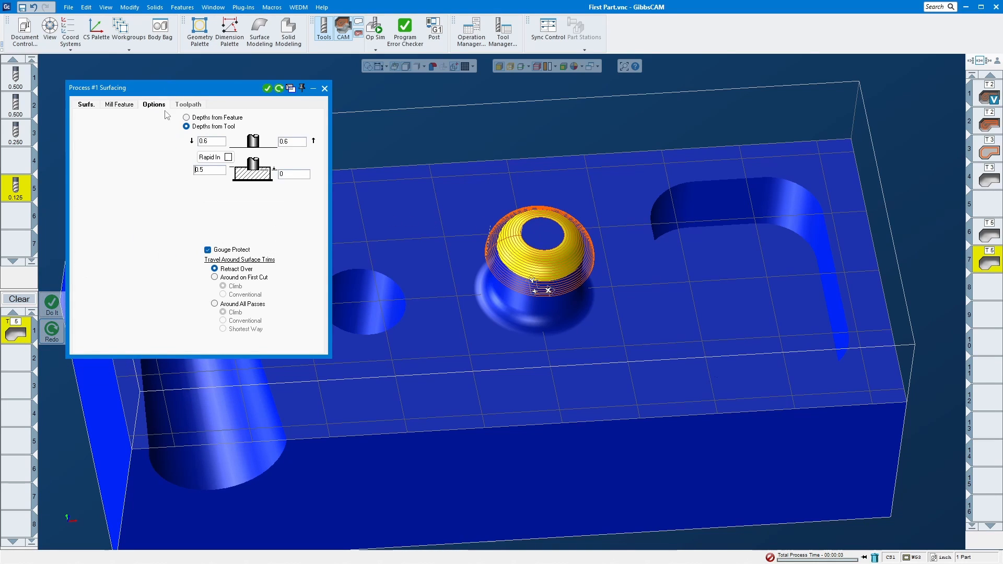
pyautogui.click(207, 250)
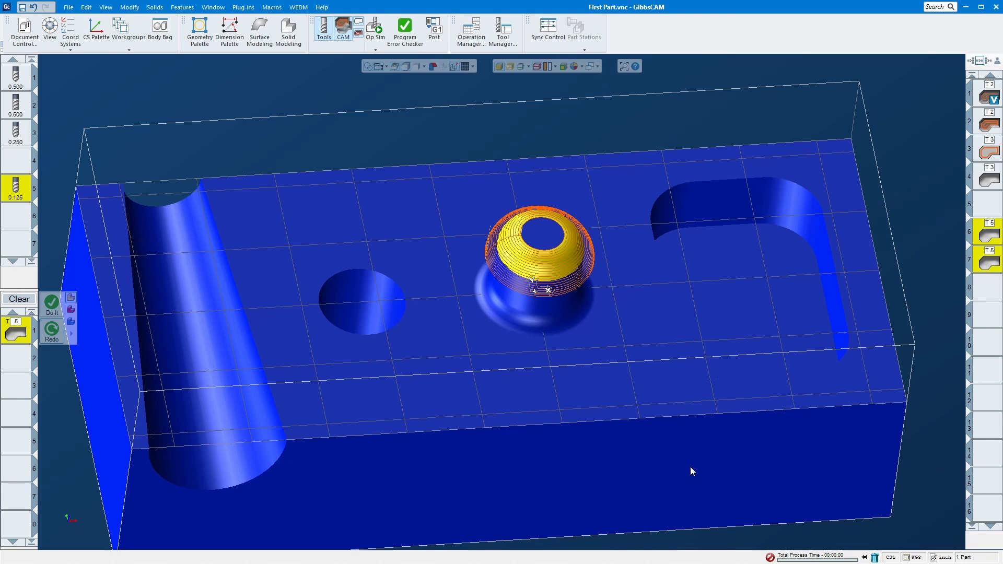
pyautogui.click(376, 30)
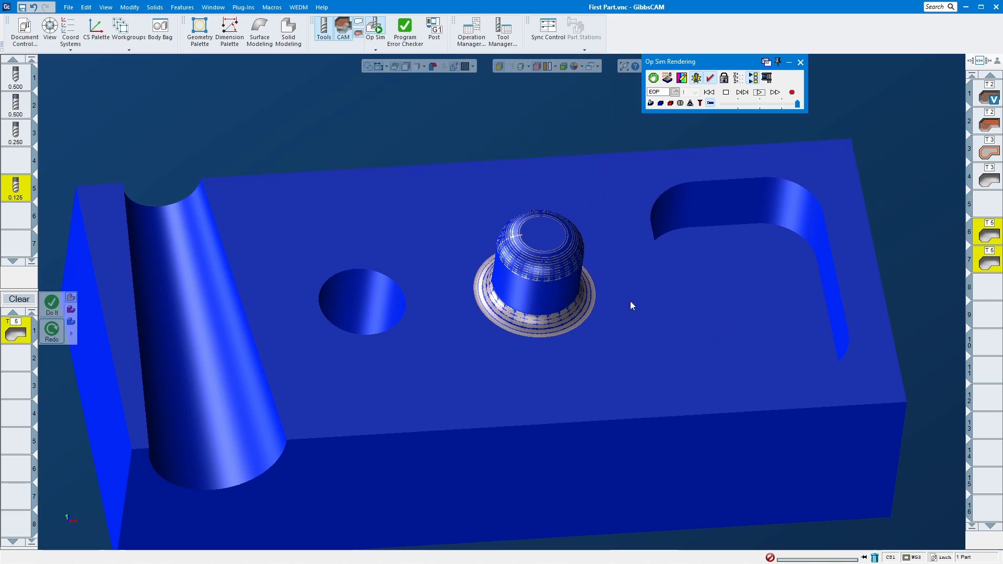
# Orbit the rendered simulation to inspect the cut around the boss
pyautogui.moveTo(632, 305); pyautogui.dragTo(488, 280)
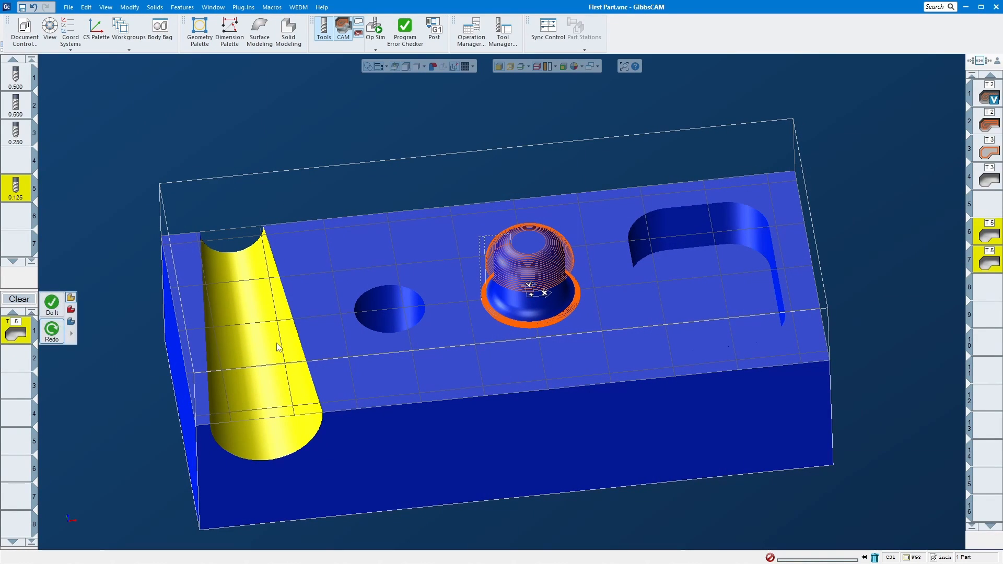
pyautogui.moveTo(261, 311)
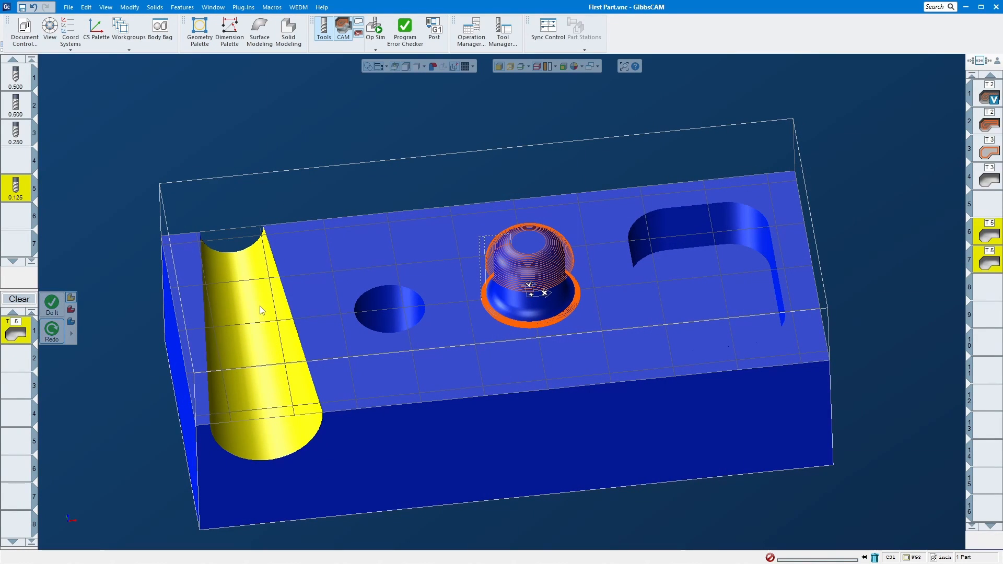
pyautogui.moveTo(273, 354)
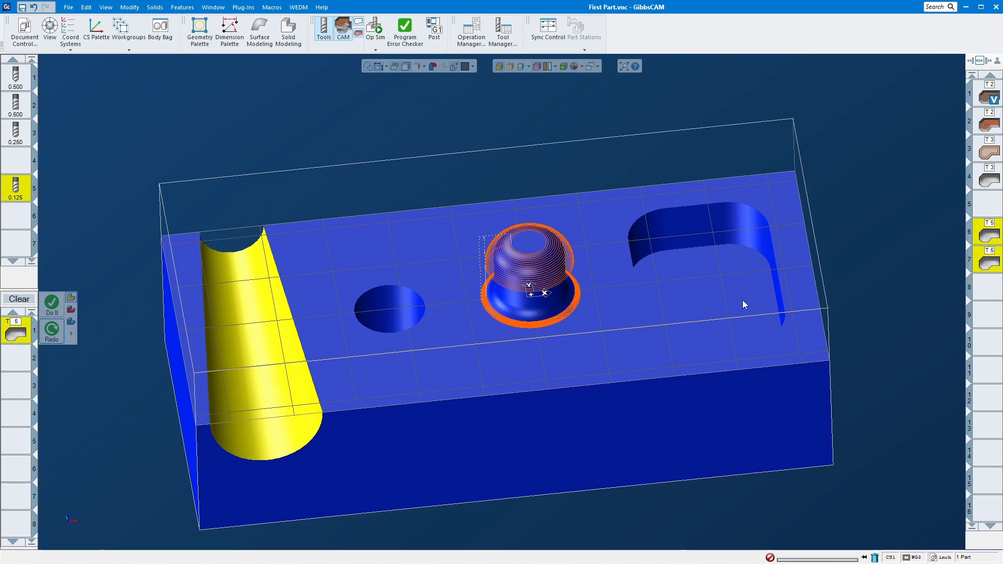
pyautogui.moveTo(744, 304); pyautogui.dragTo(472, 238)
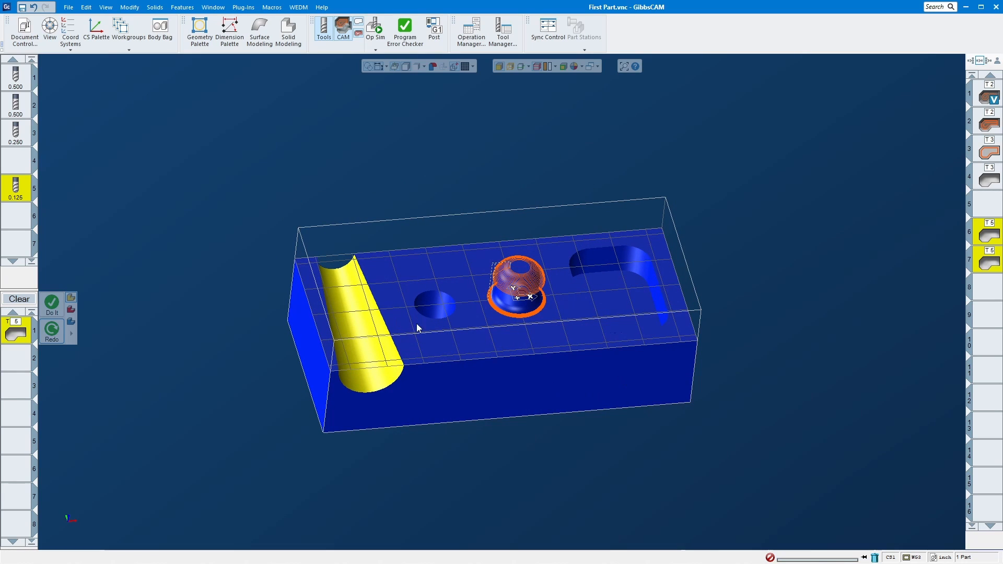
pyautogui.moveTo(622, 298)
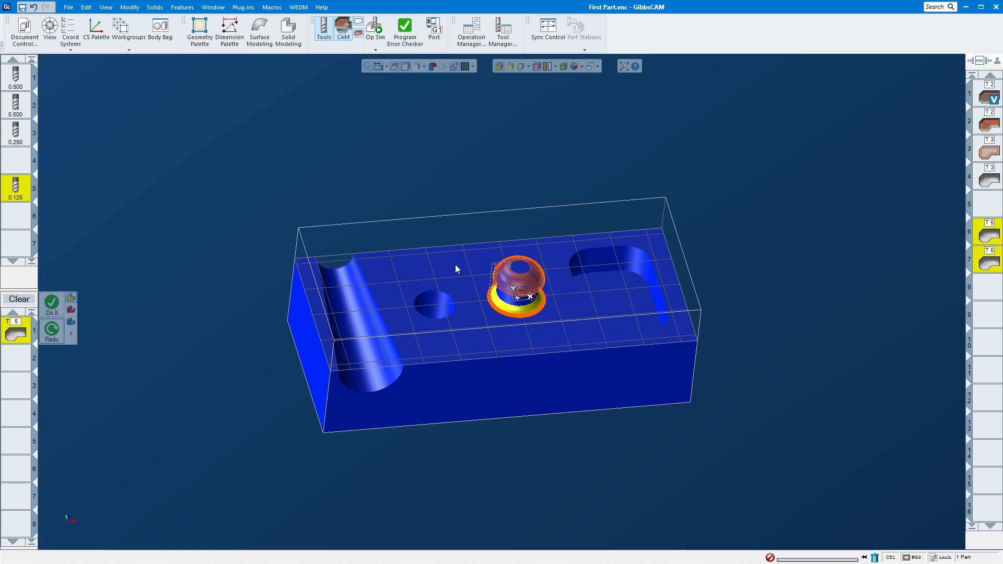
pyautogui.moveTo(285, 140)
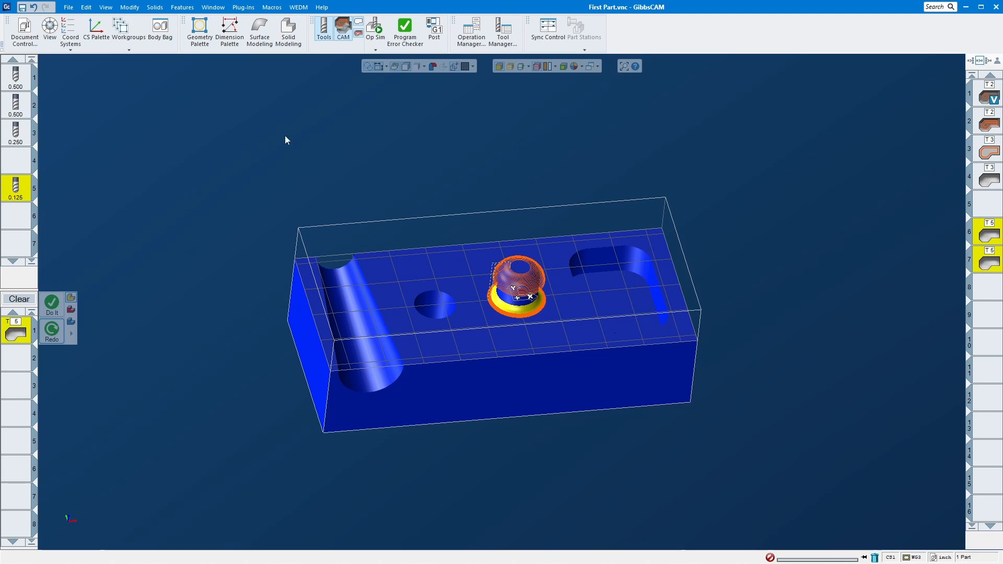
pyautogui.moveTo(385, 273)
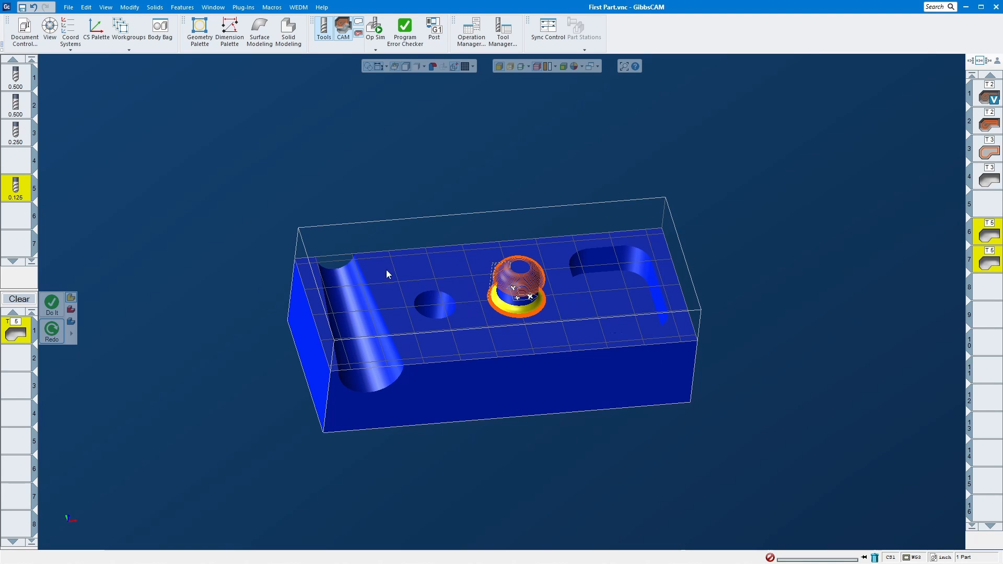
pyautogui.moveTo(455, 316)
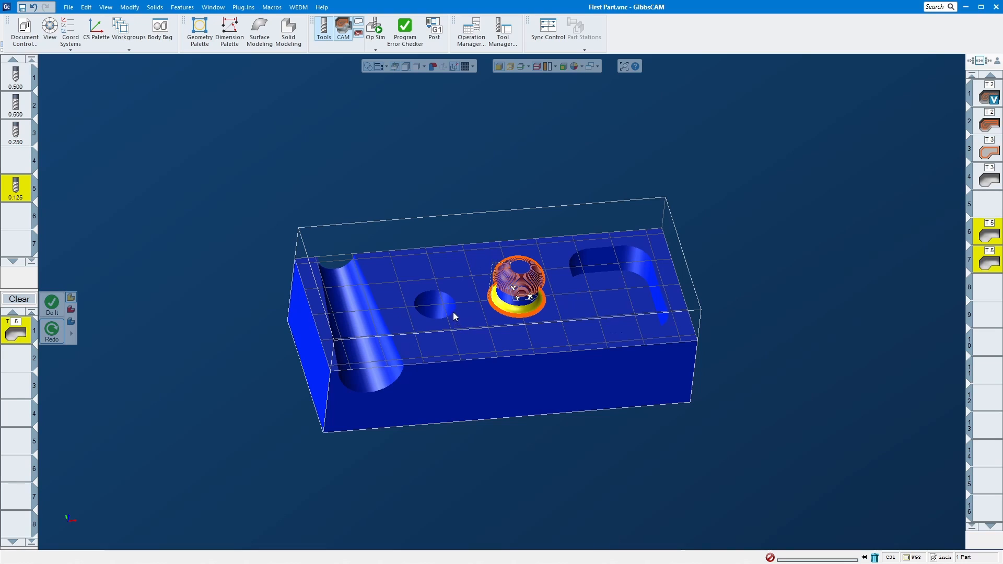
pyautogui.moveTo(462, 311)
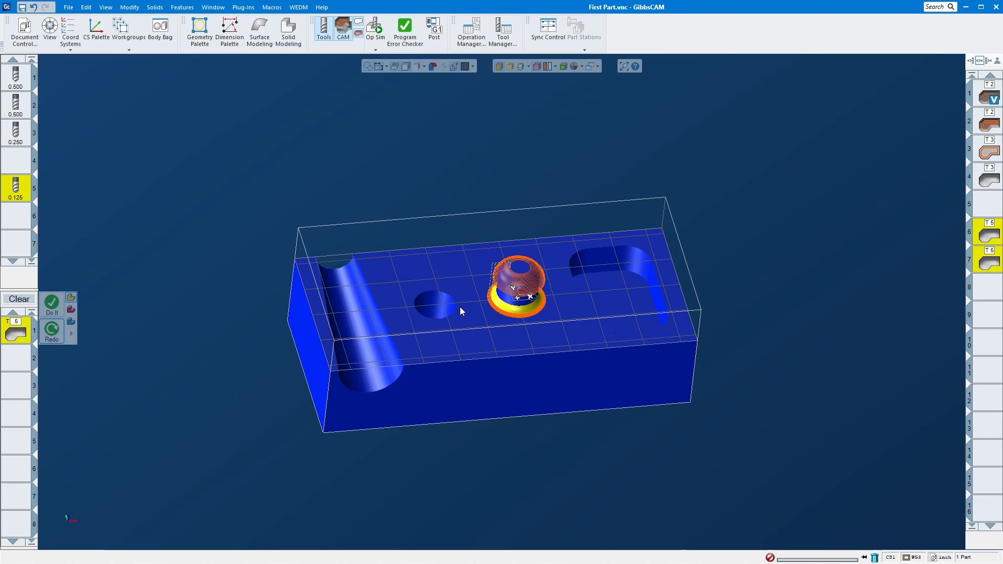
pyautogui.moveTo(809, 214)
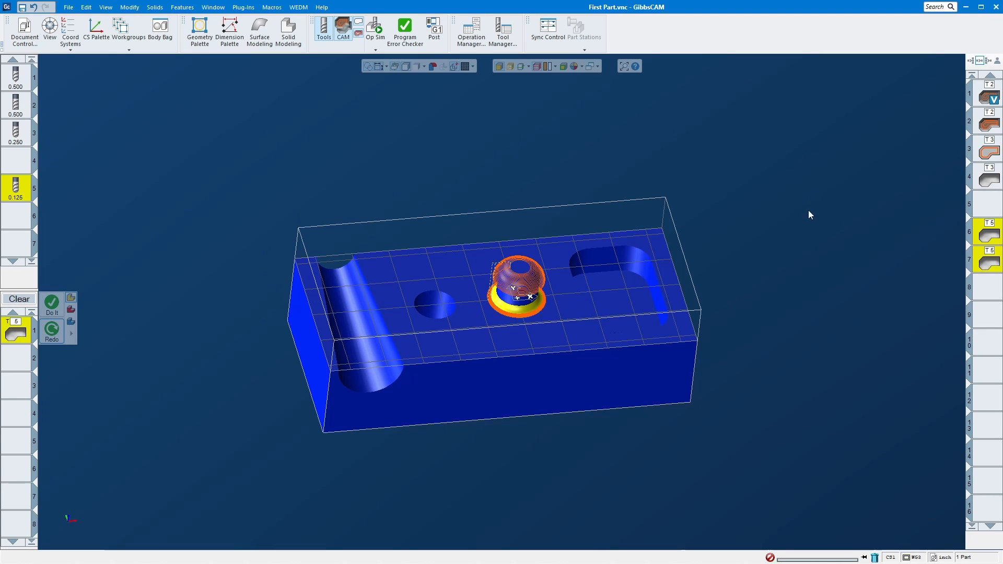
pyautogui.moveTo(410, 128)
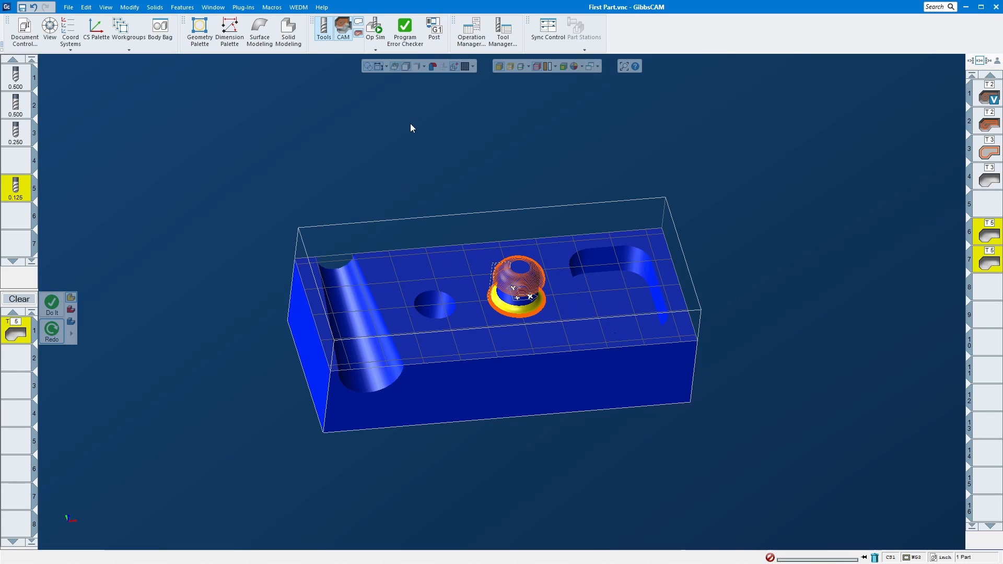
pyautogui.moveTo(336, 151)
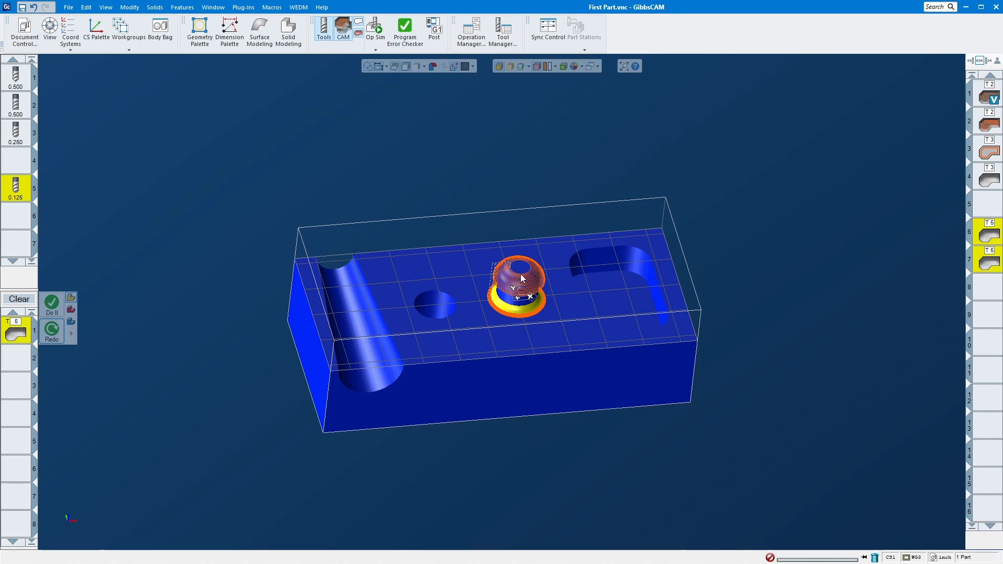
pyautogui.moveTo(518, 272)
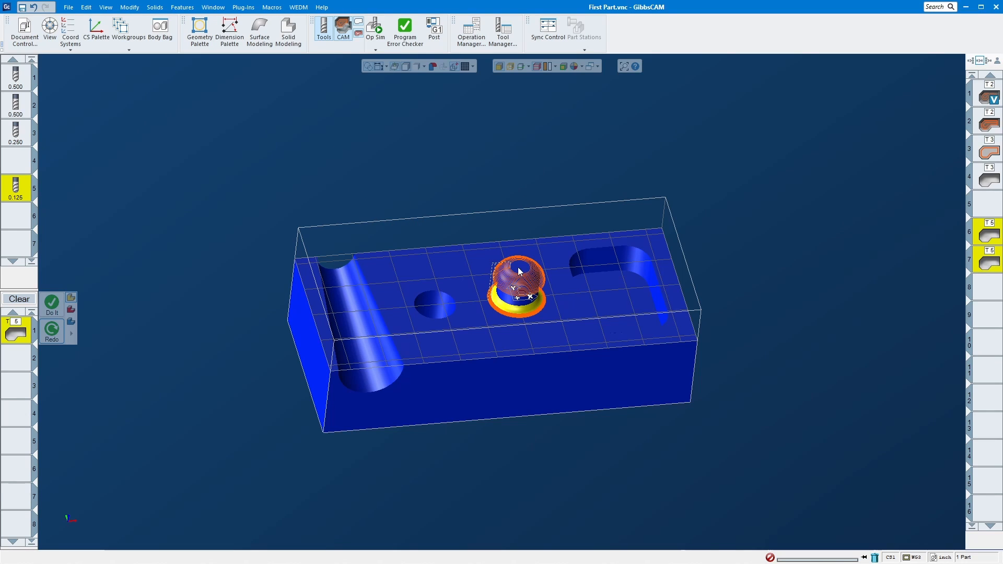
pyautogui.moveTo(446, 230)
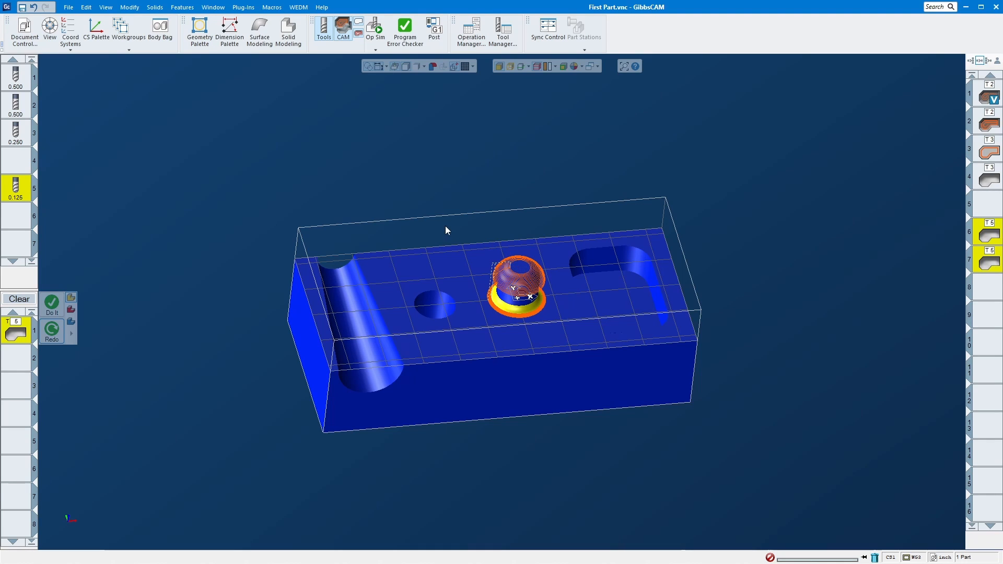
pyautogui.moveTo(504, 245)
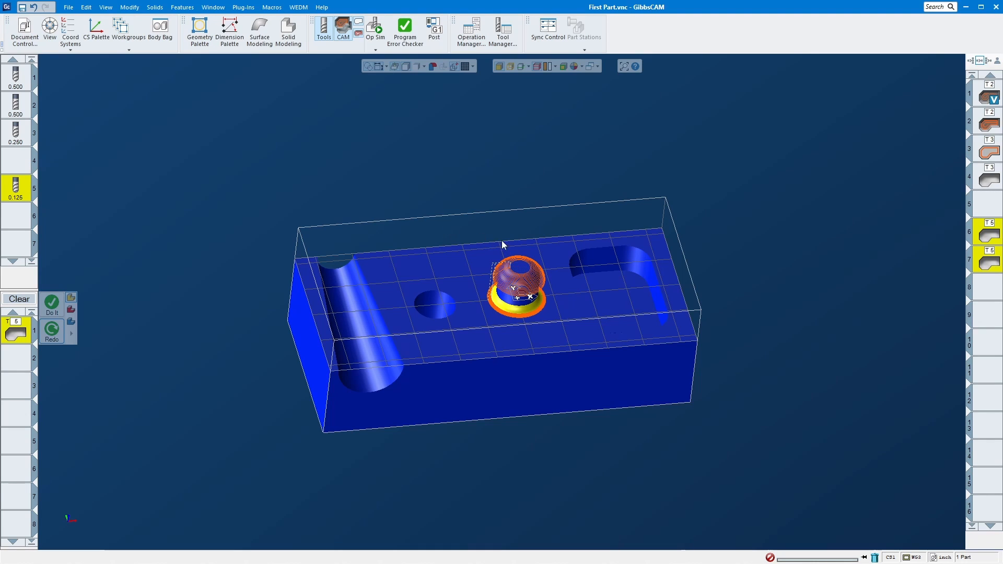
pyautogui.moveTo(524, 235)
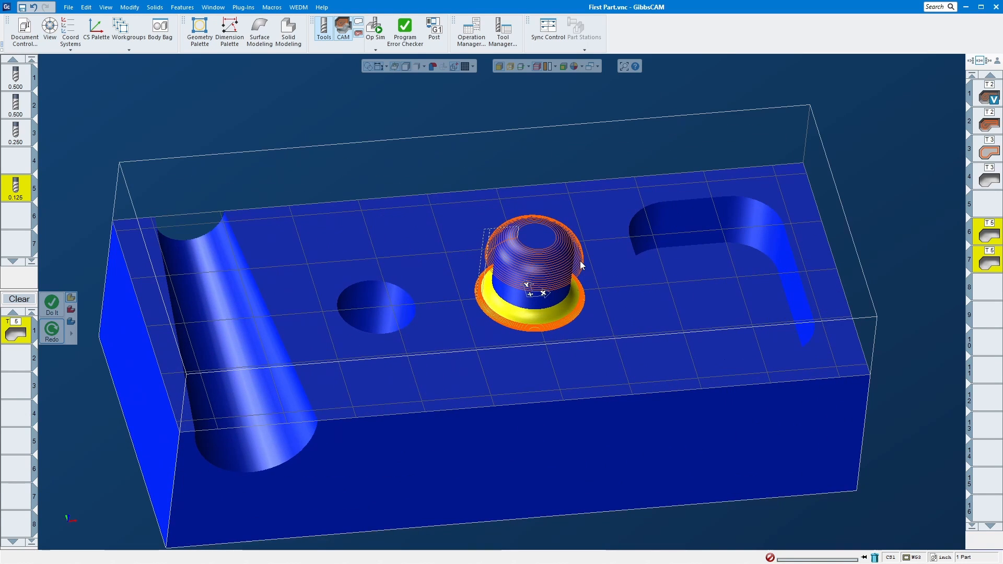
# Zoom the view to inspect the regenerated toolpath around the boss's base fillet
pyautogui.scroll(-3)
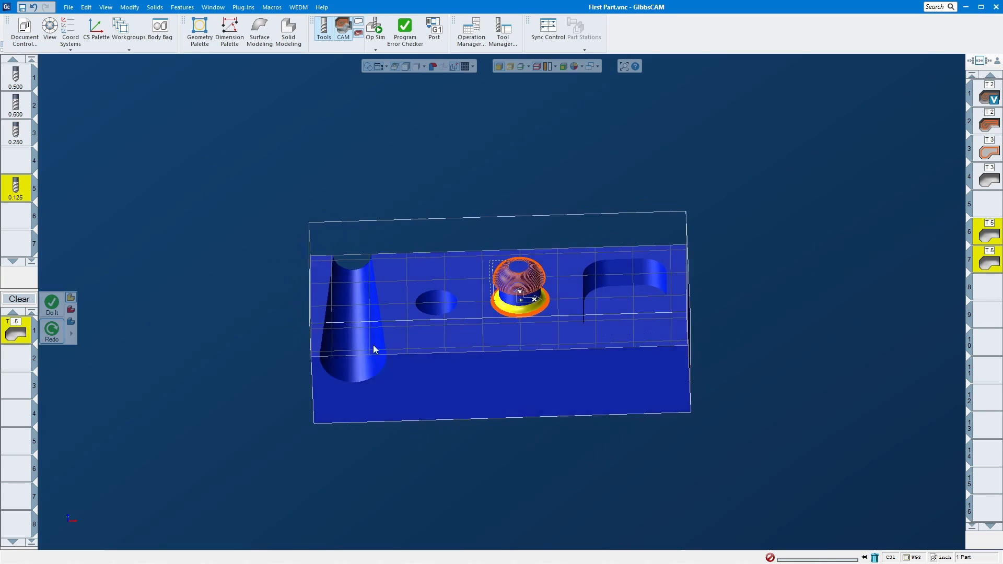